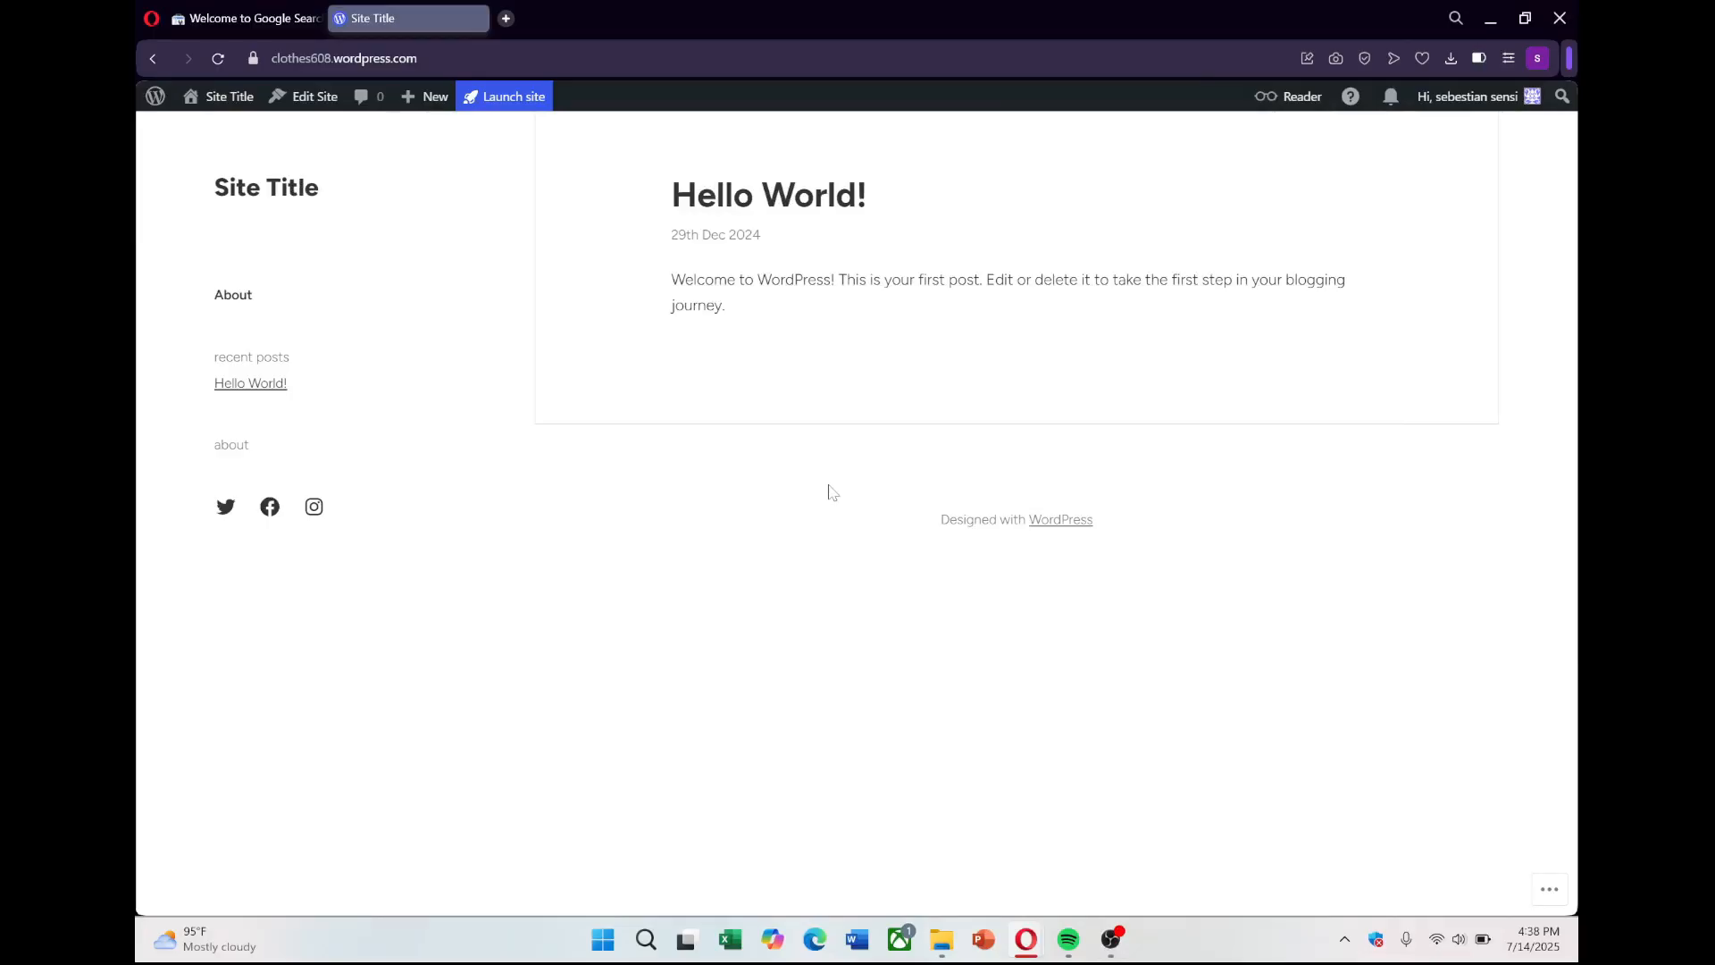
mouse_move(832, 498)
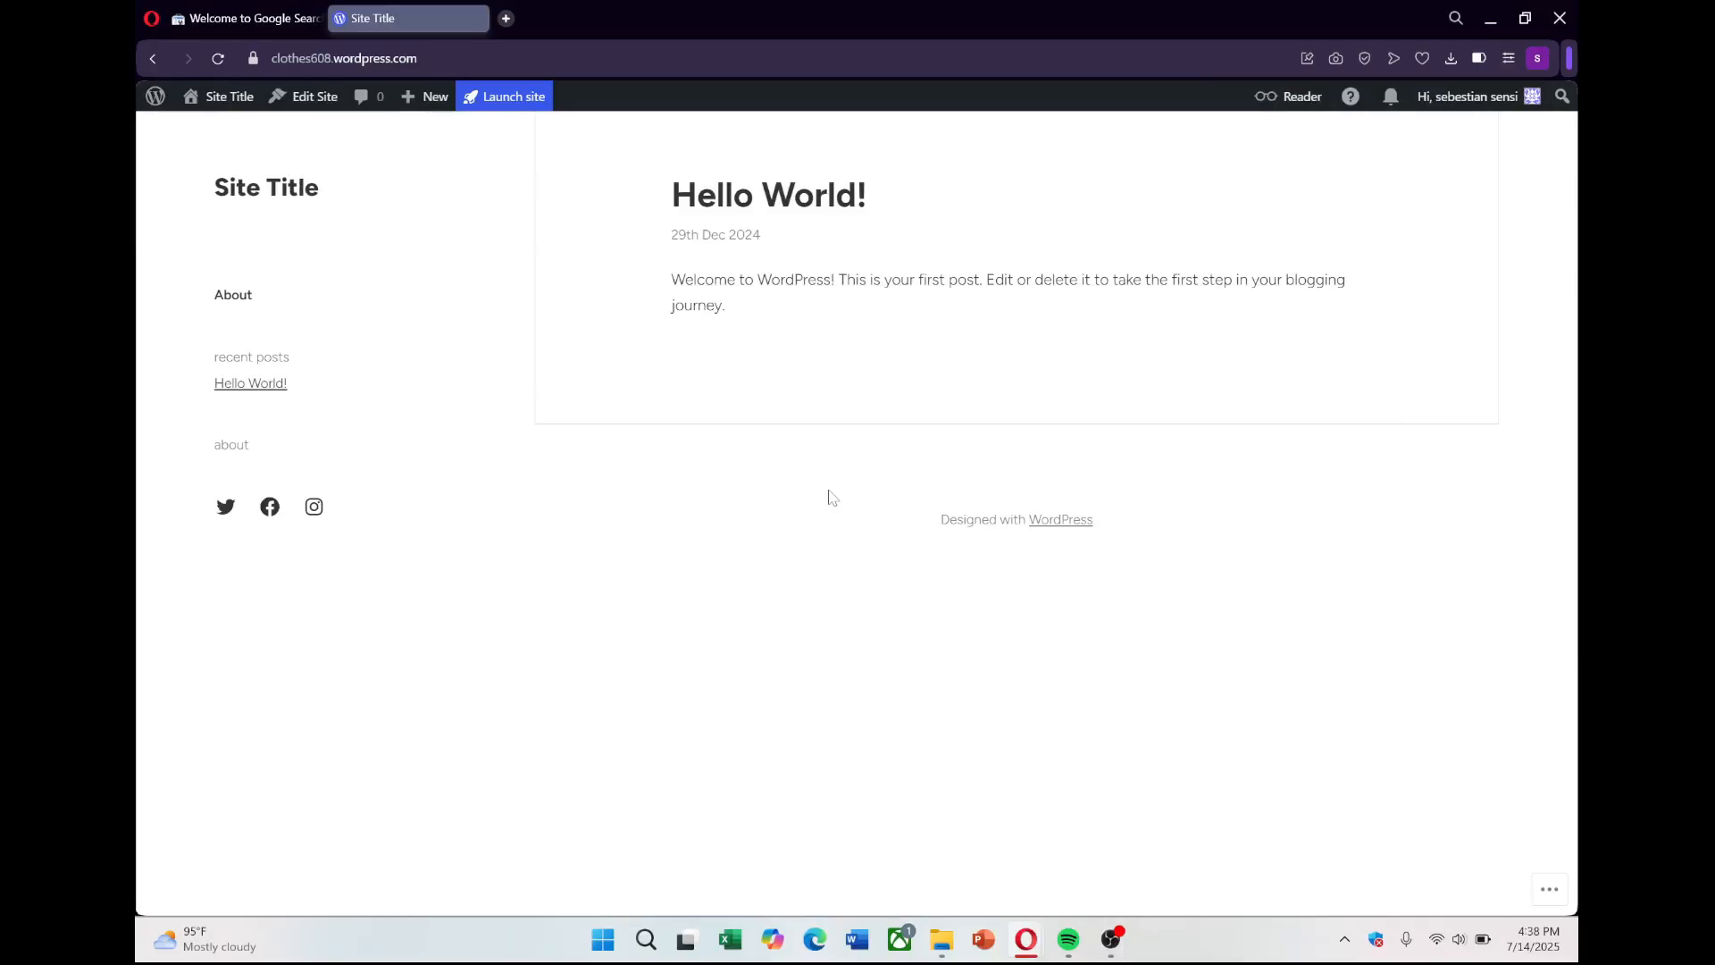
- Switch from the WordPress site to the 'Welcome to Google Search Console' tab
left_click(241, 19)
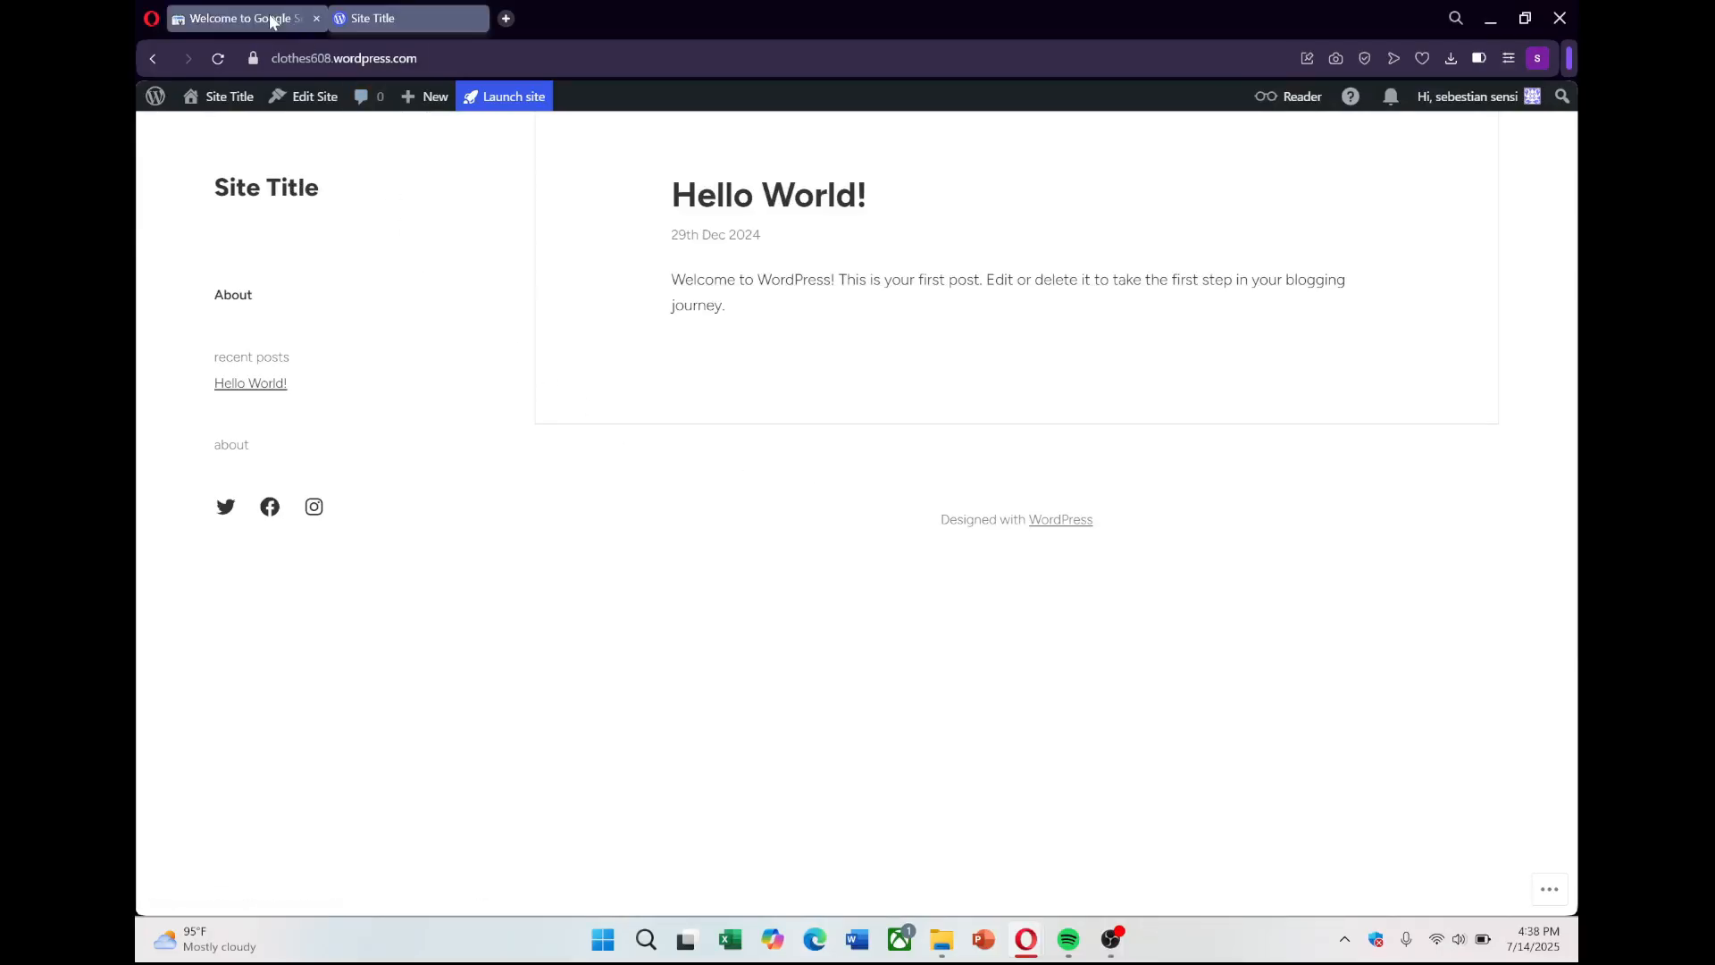
left_click(241, 19)
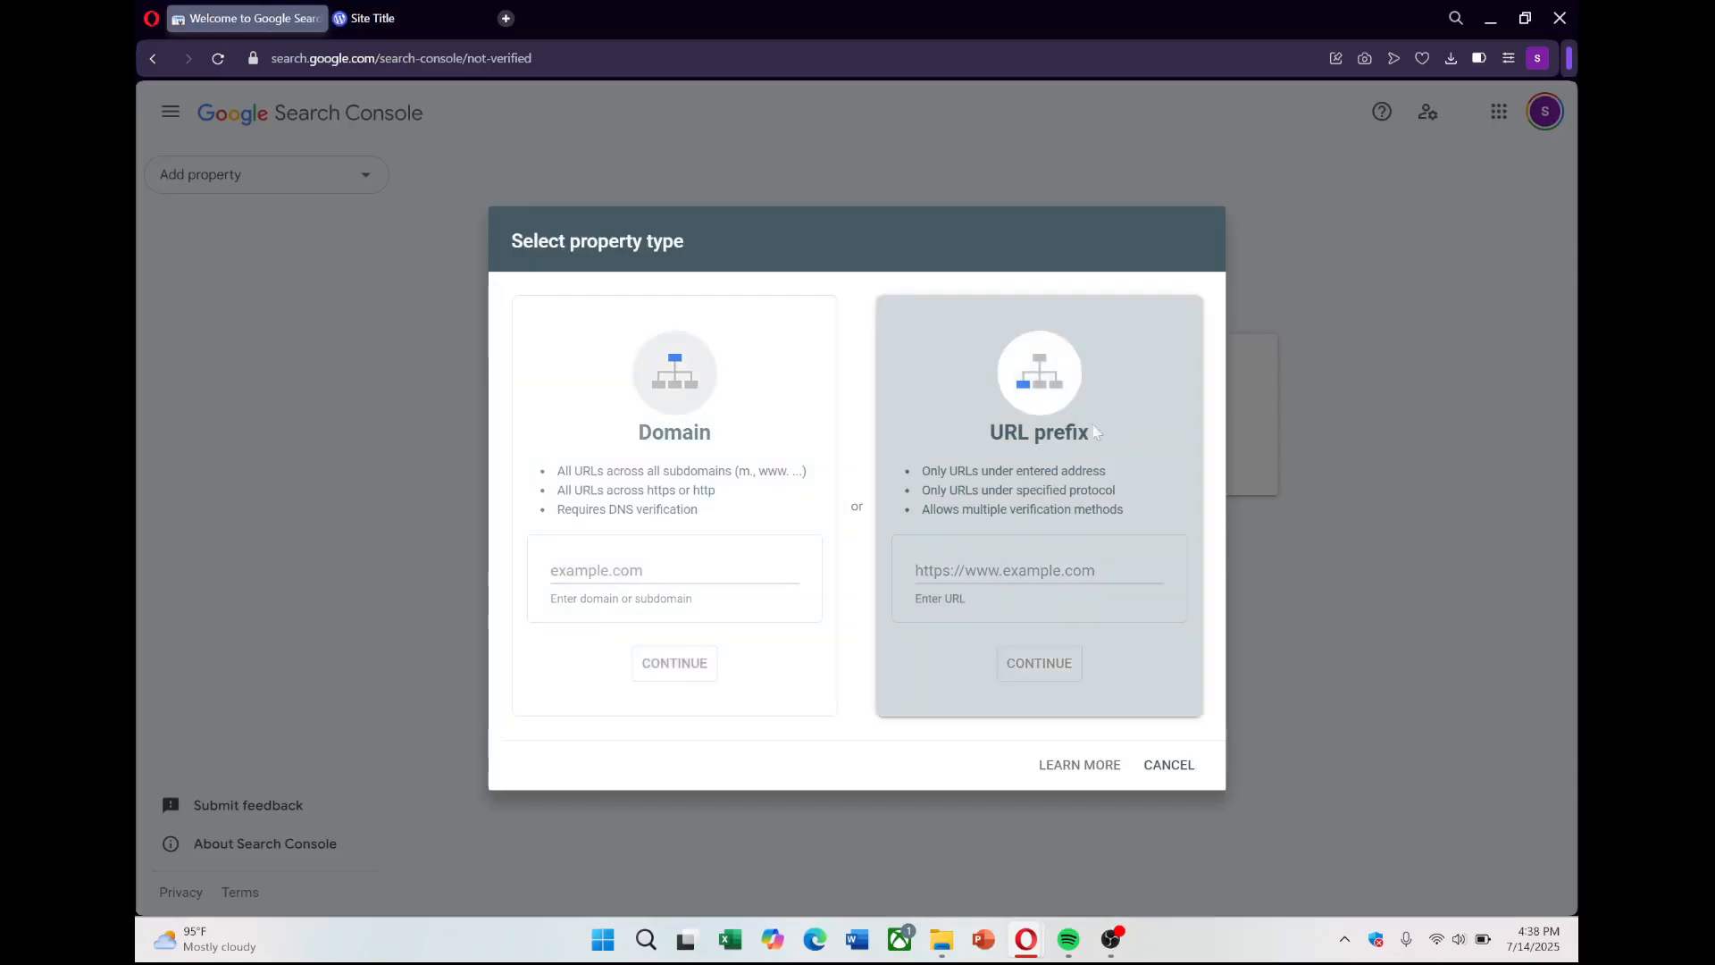
mouse_move(1062, 501)
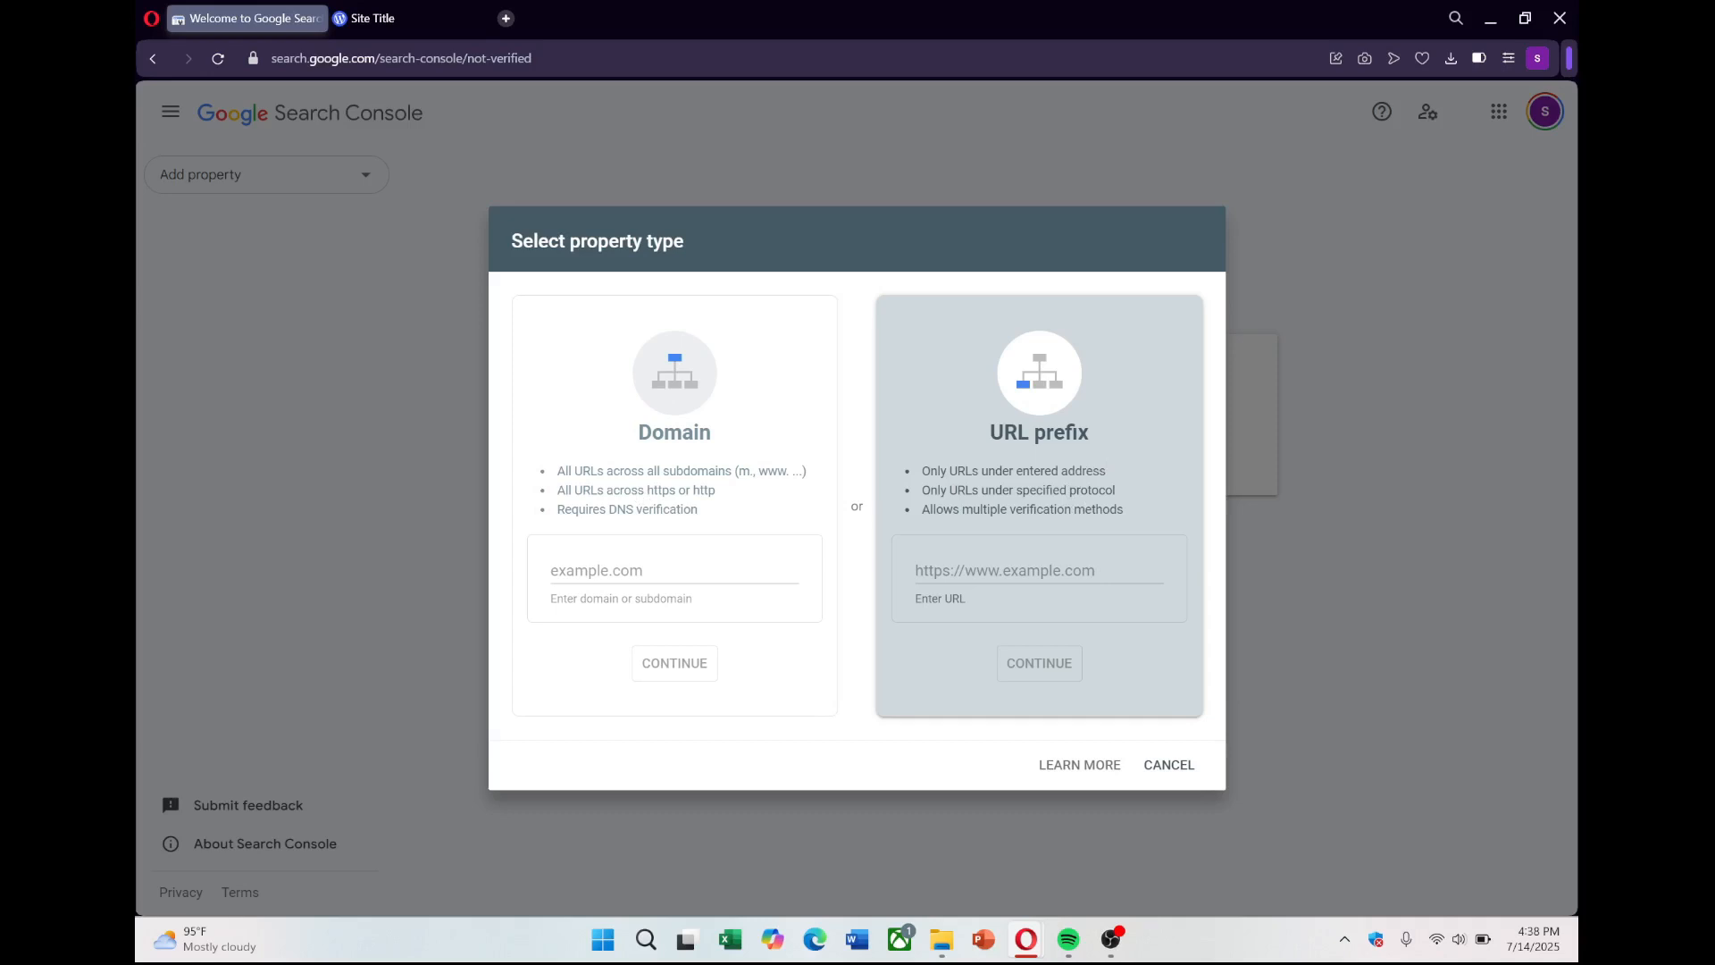
left_click(405, 18)
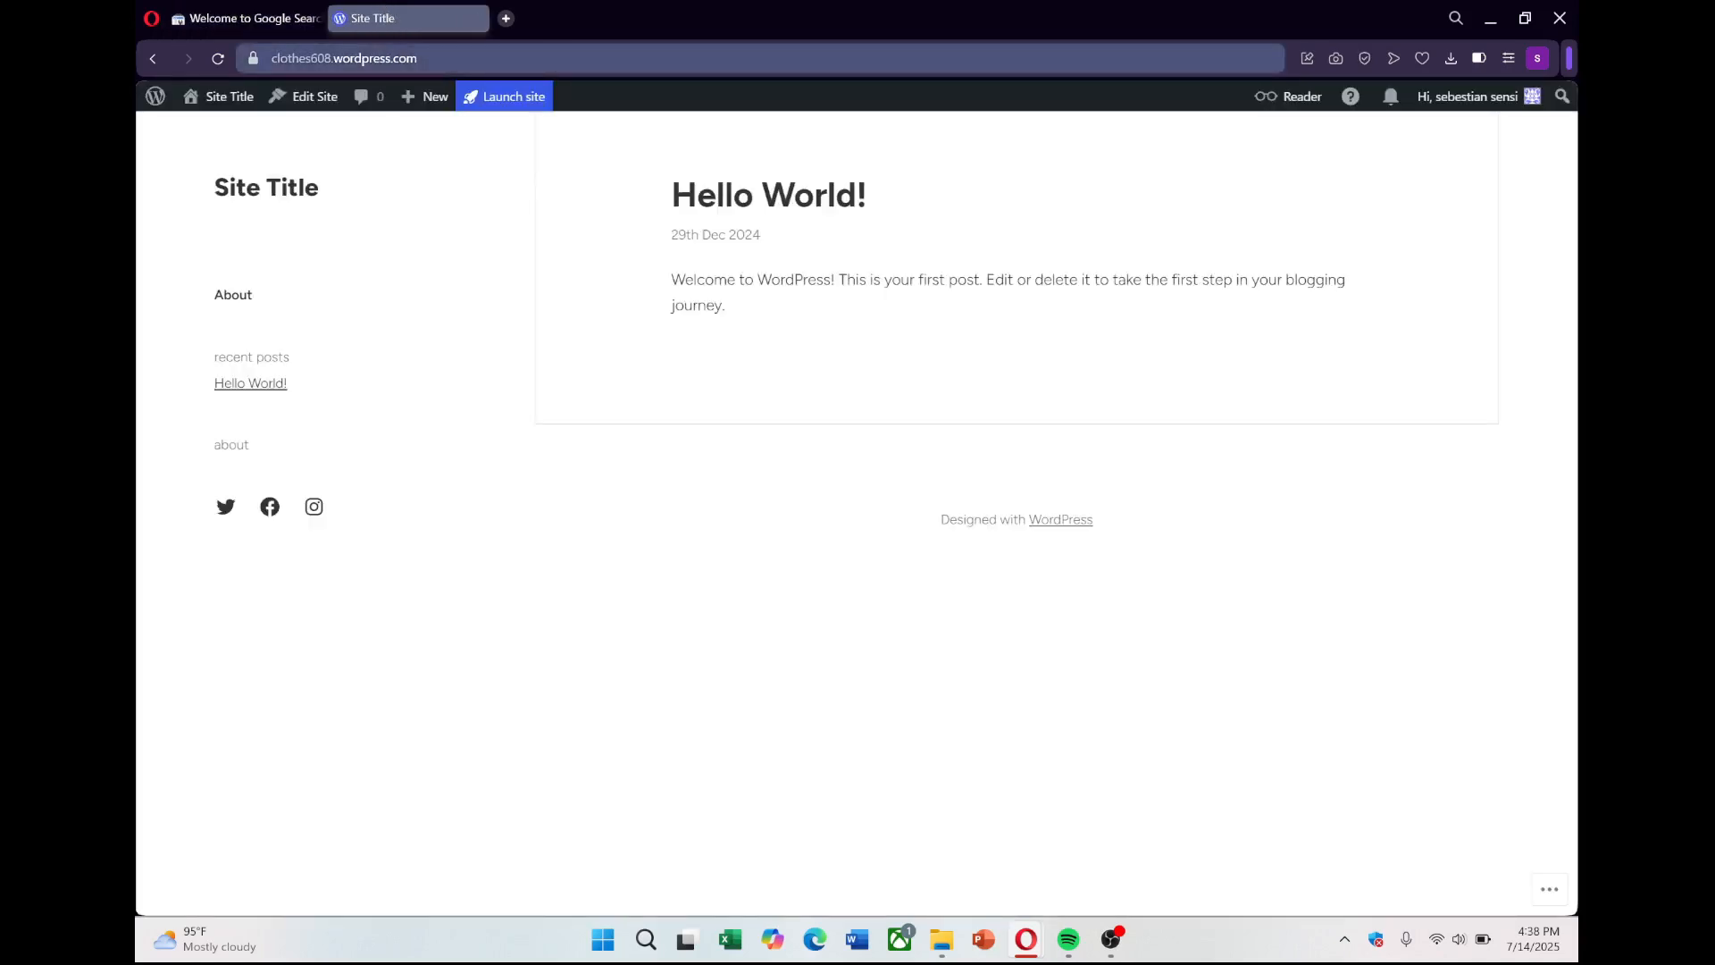
left_click(243, 19)
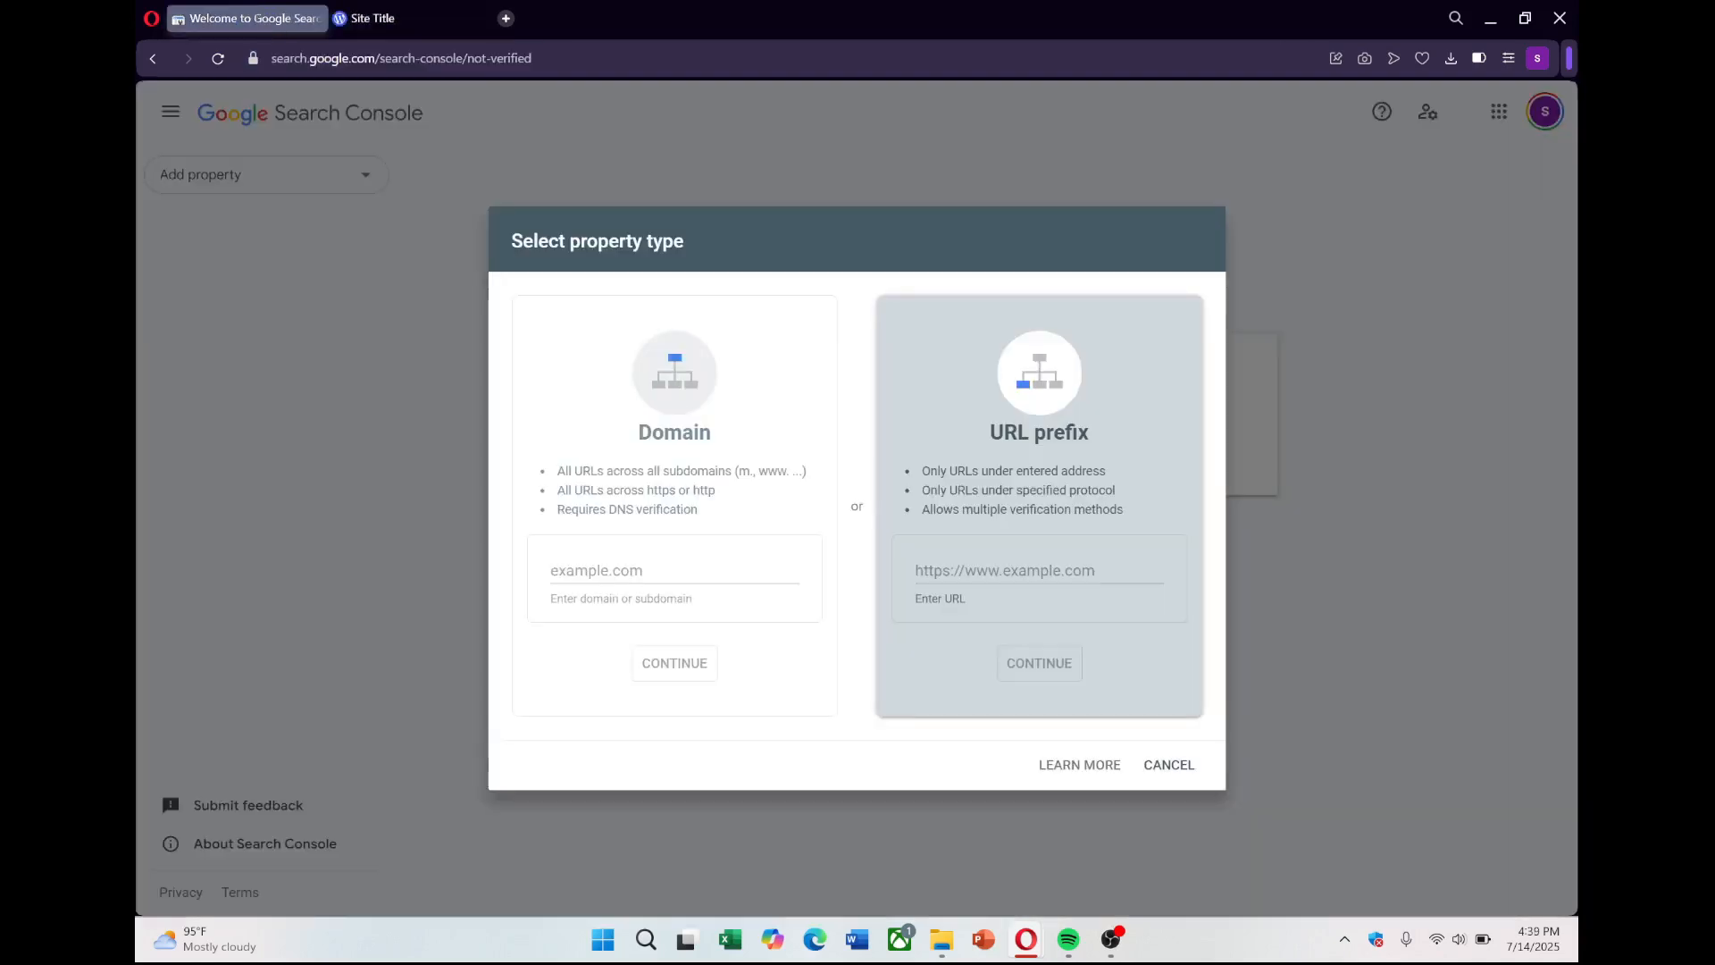
type("https://clothes608.wordpress.com")
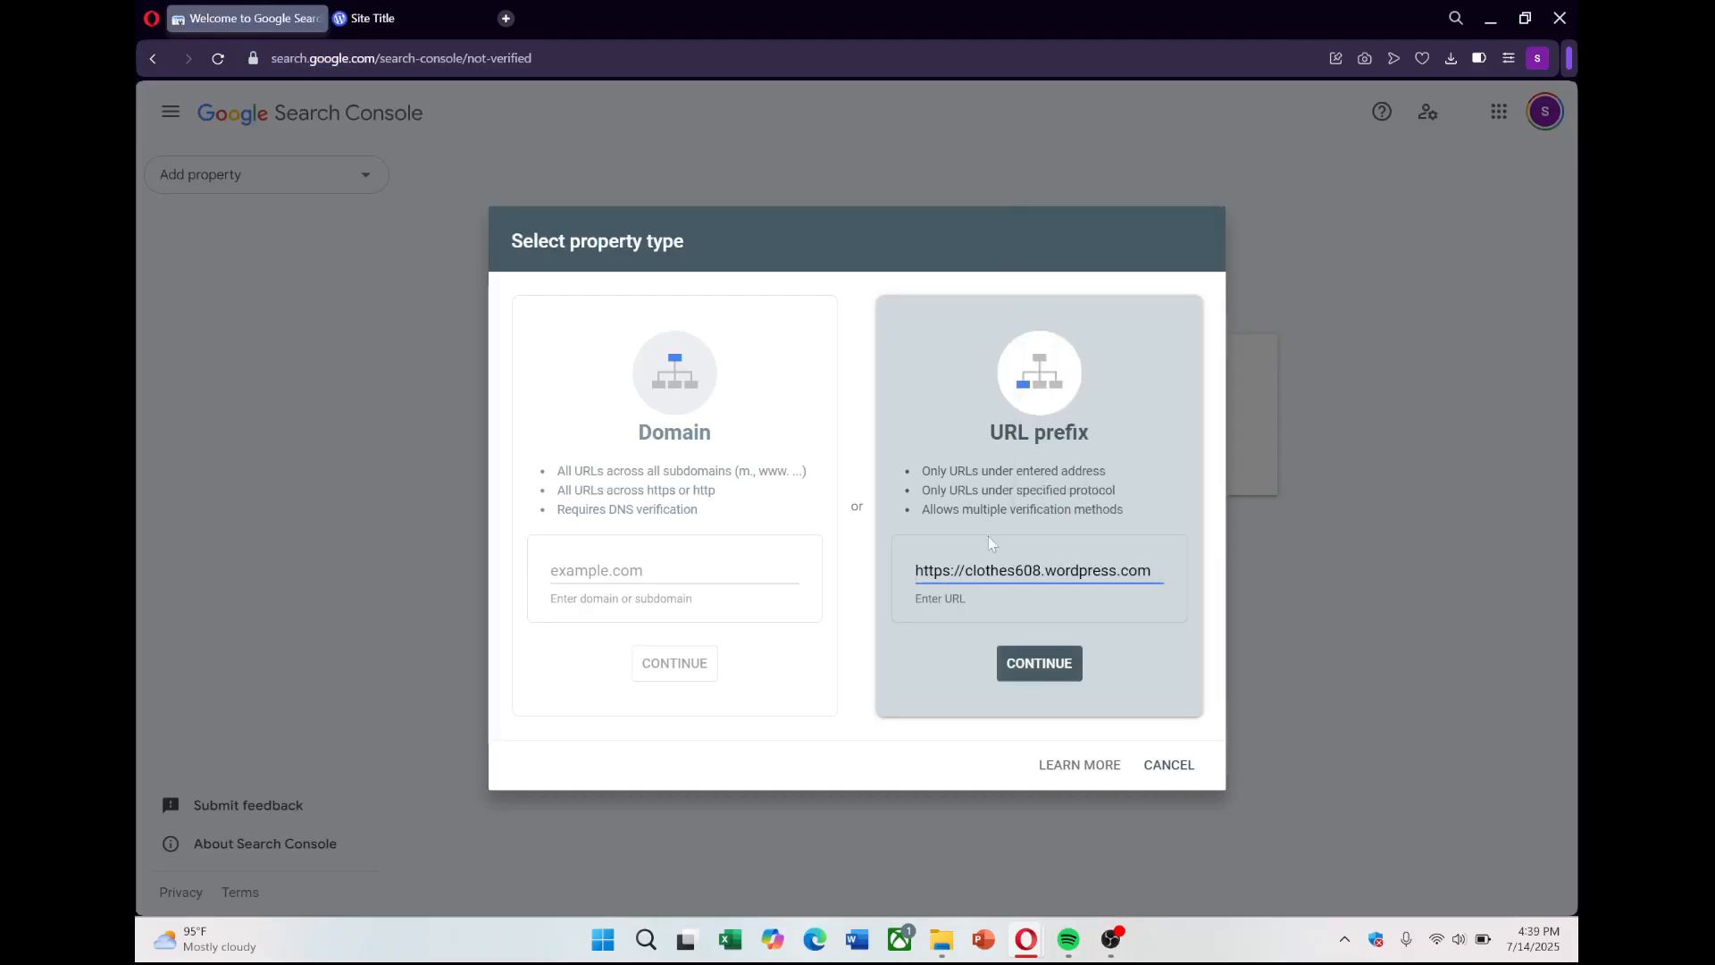
left_click(1037, 663)
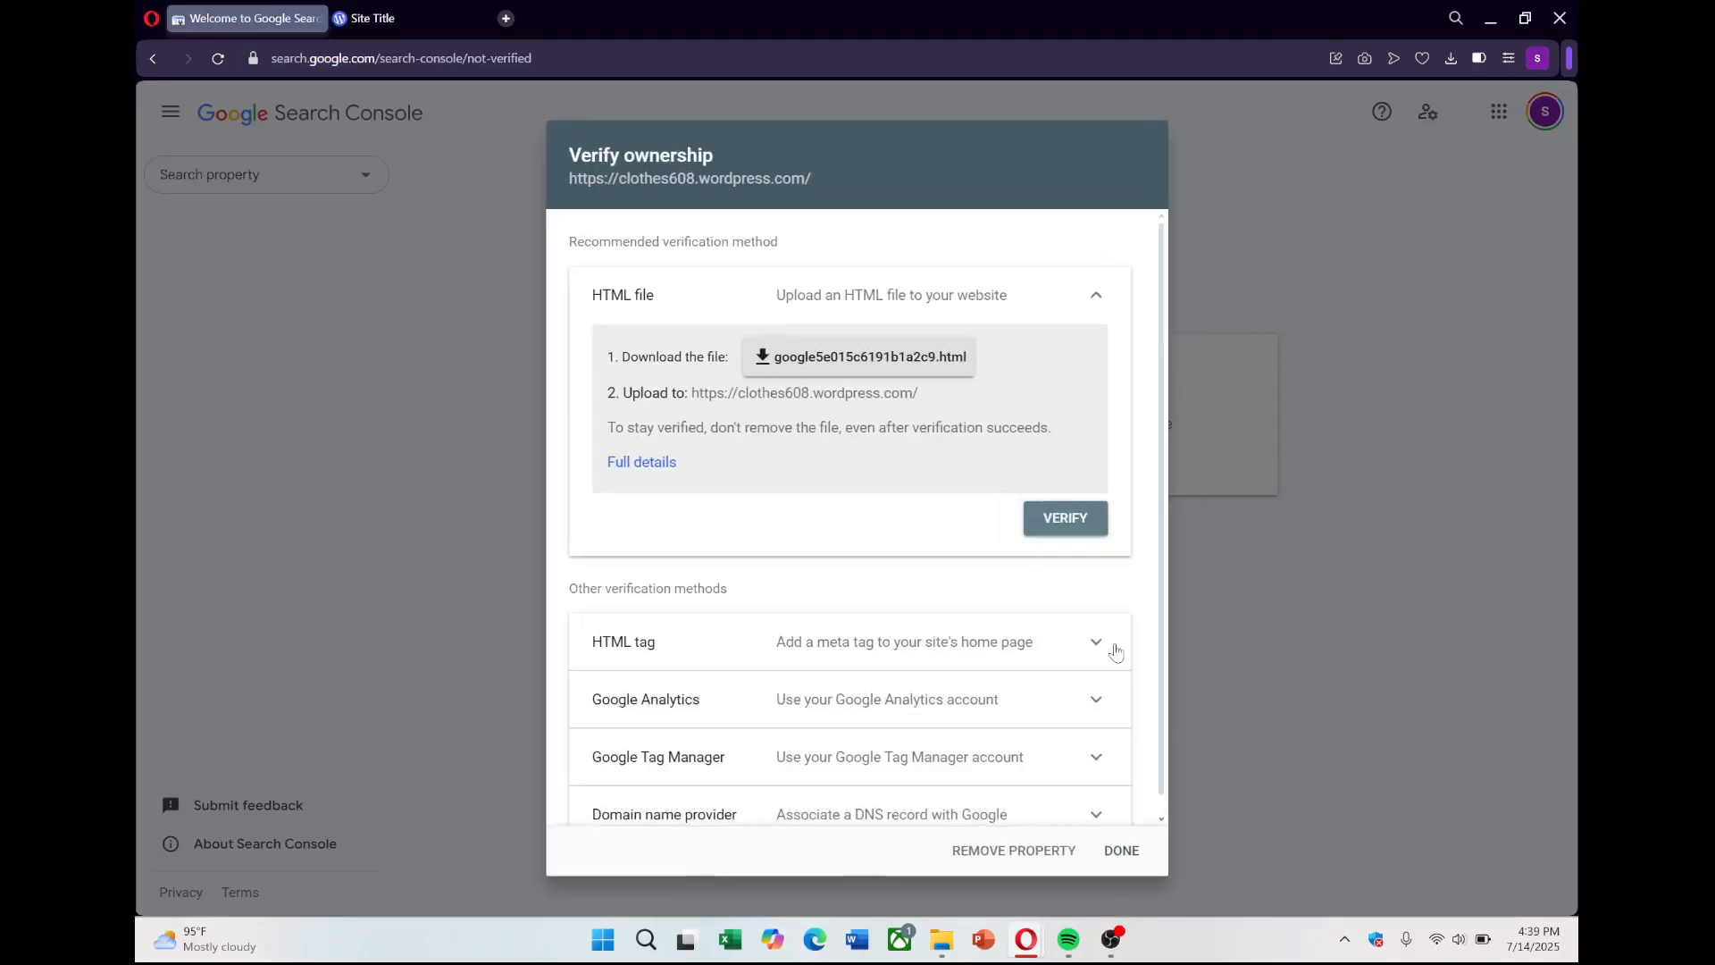
- Download the google….html verification file from the HTML file method
left_click(1095, 642)
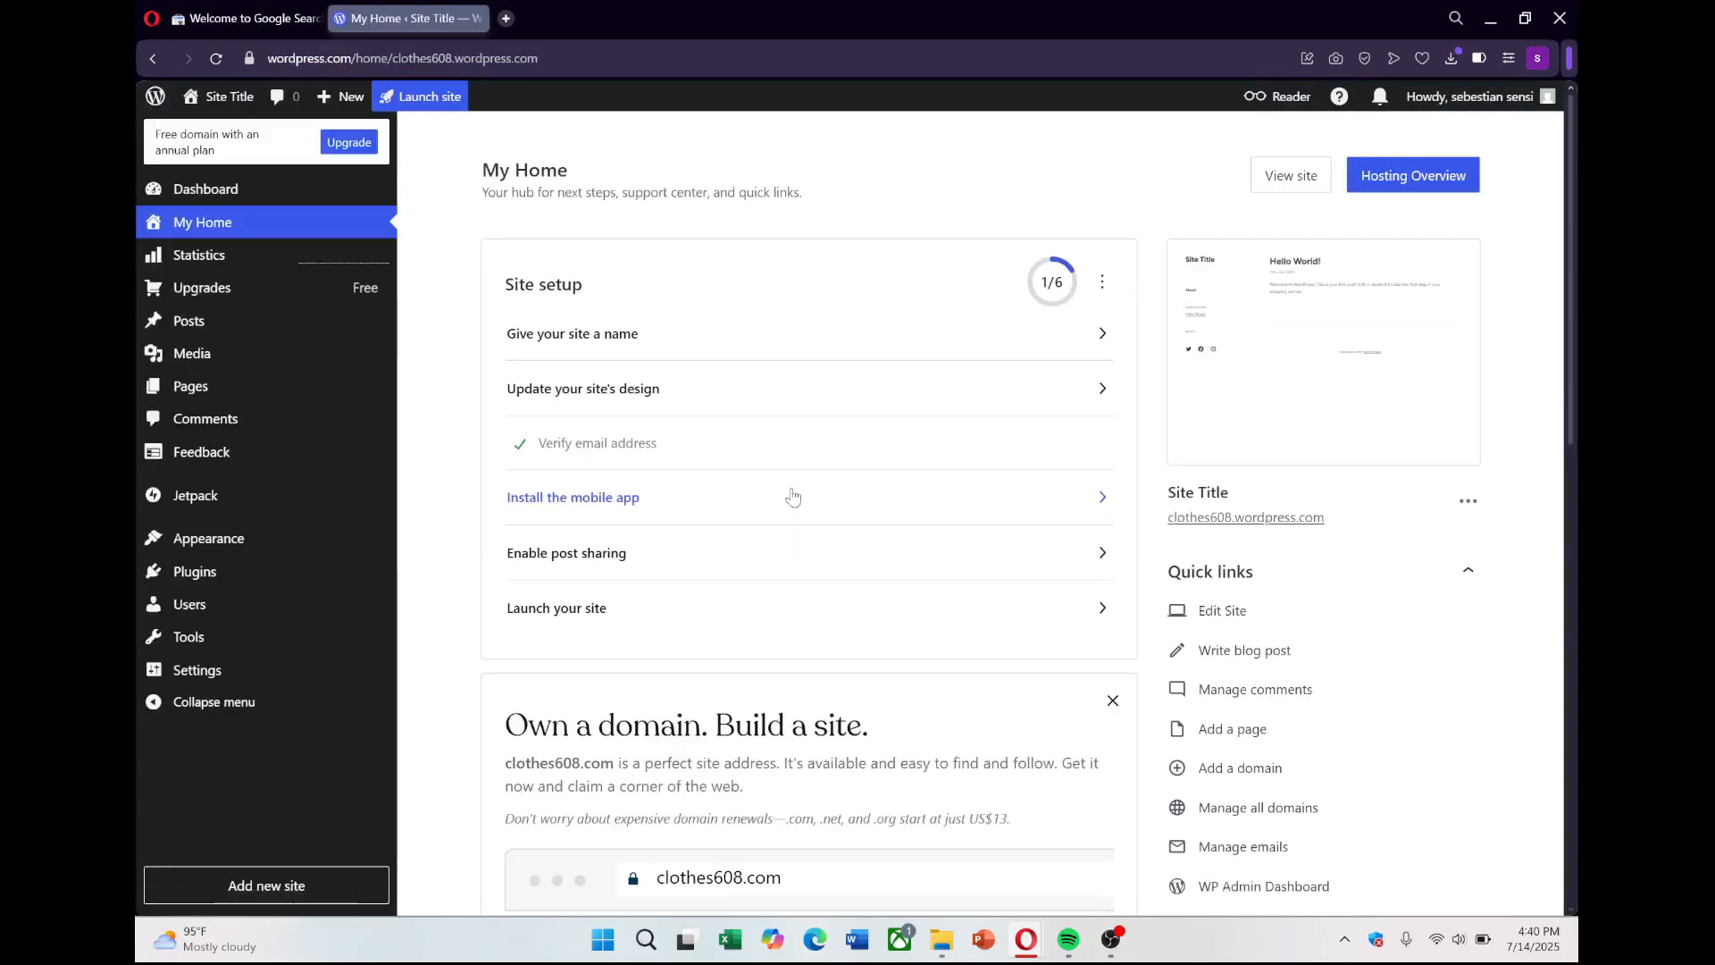
- Search plugins for 'filester', then install and activate File Manager Pro – Filester
scroll("down", 3)
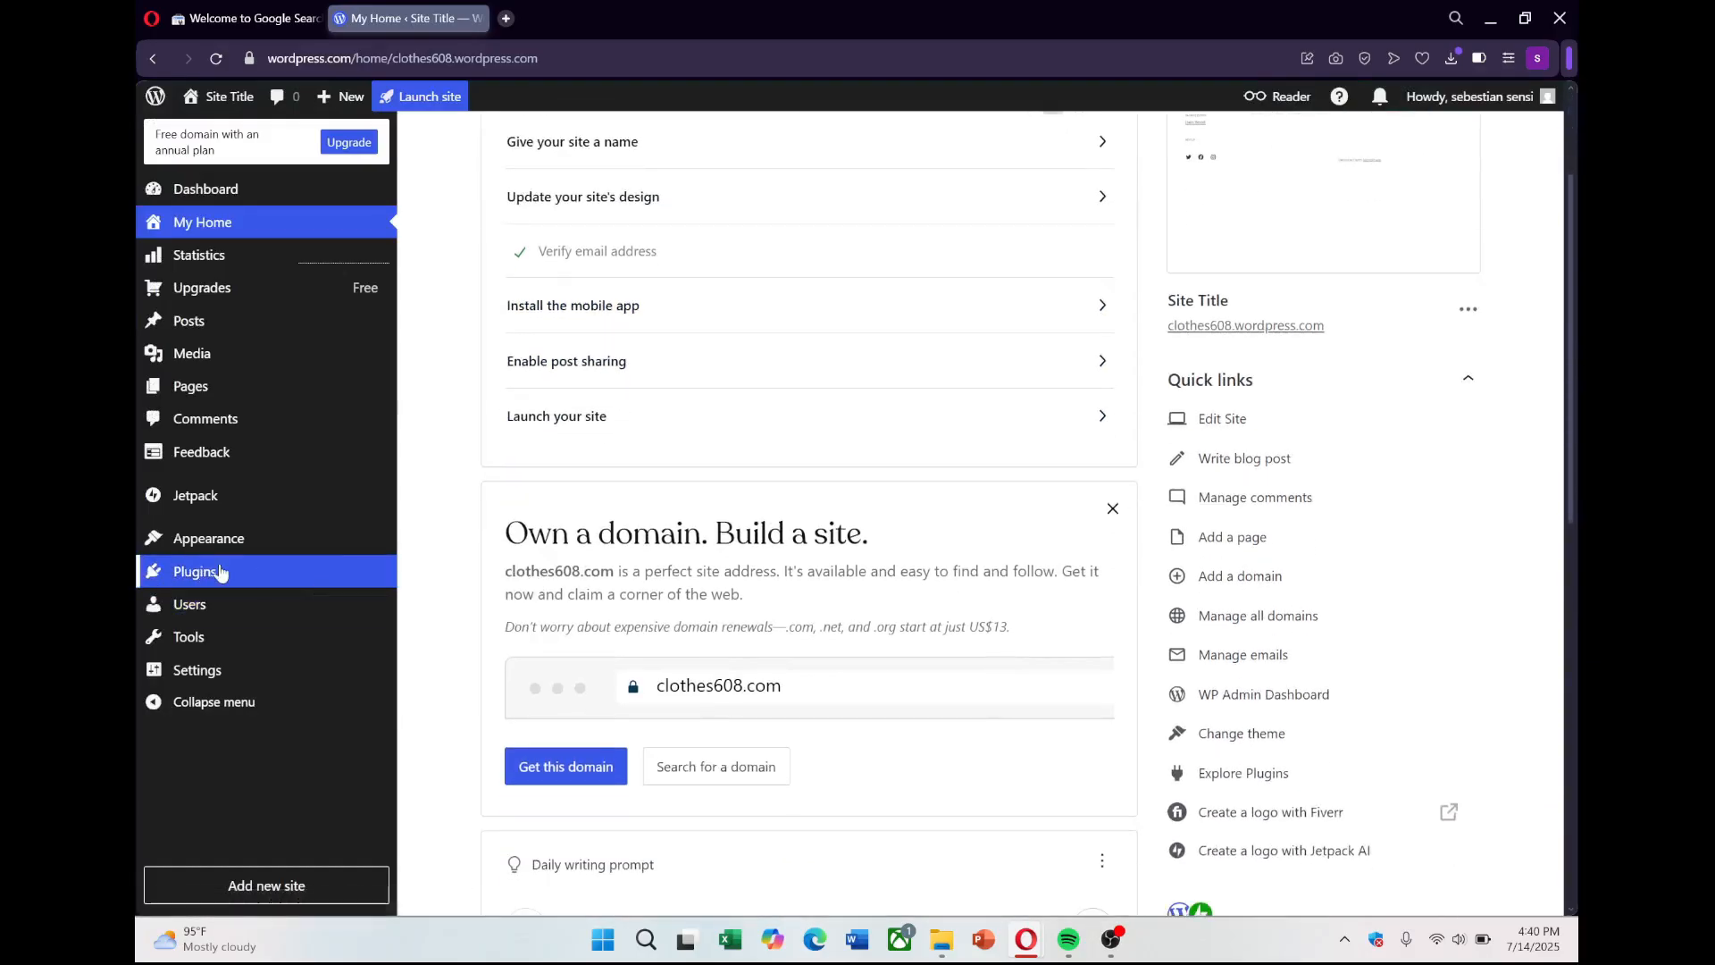
left_click(196, 571)
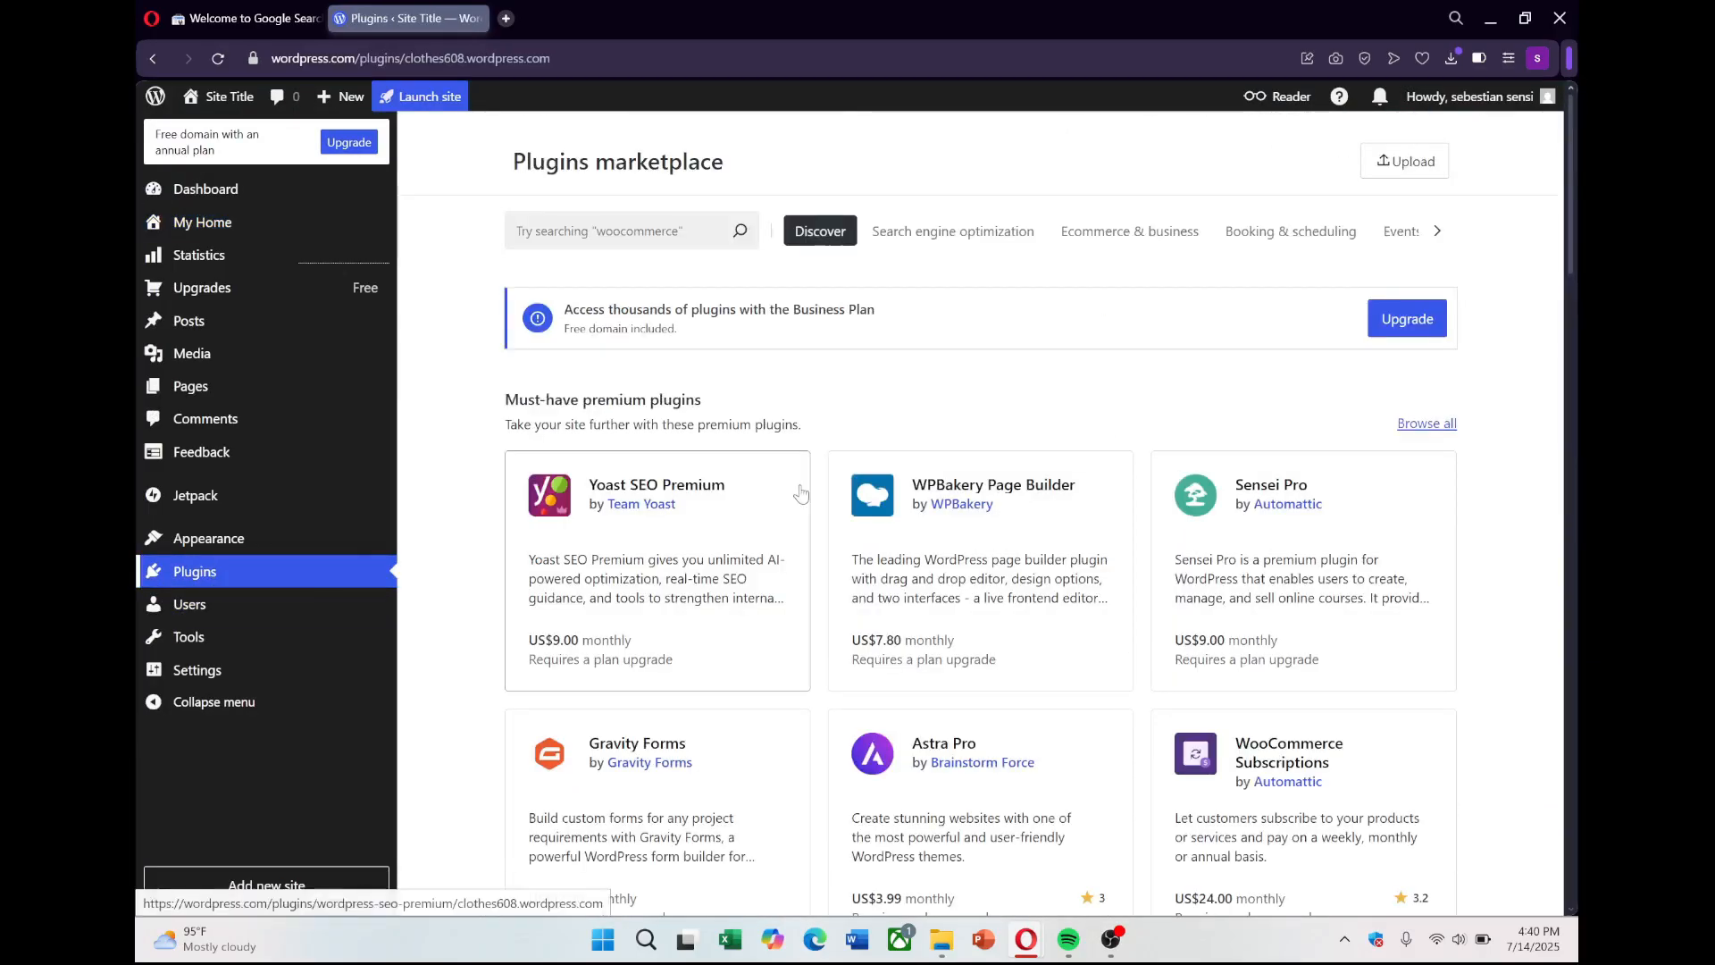
type("filester")
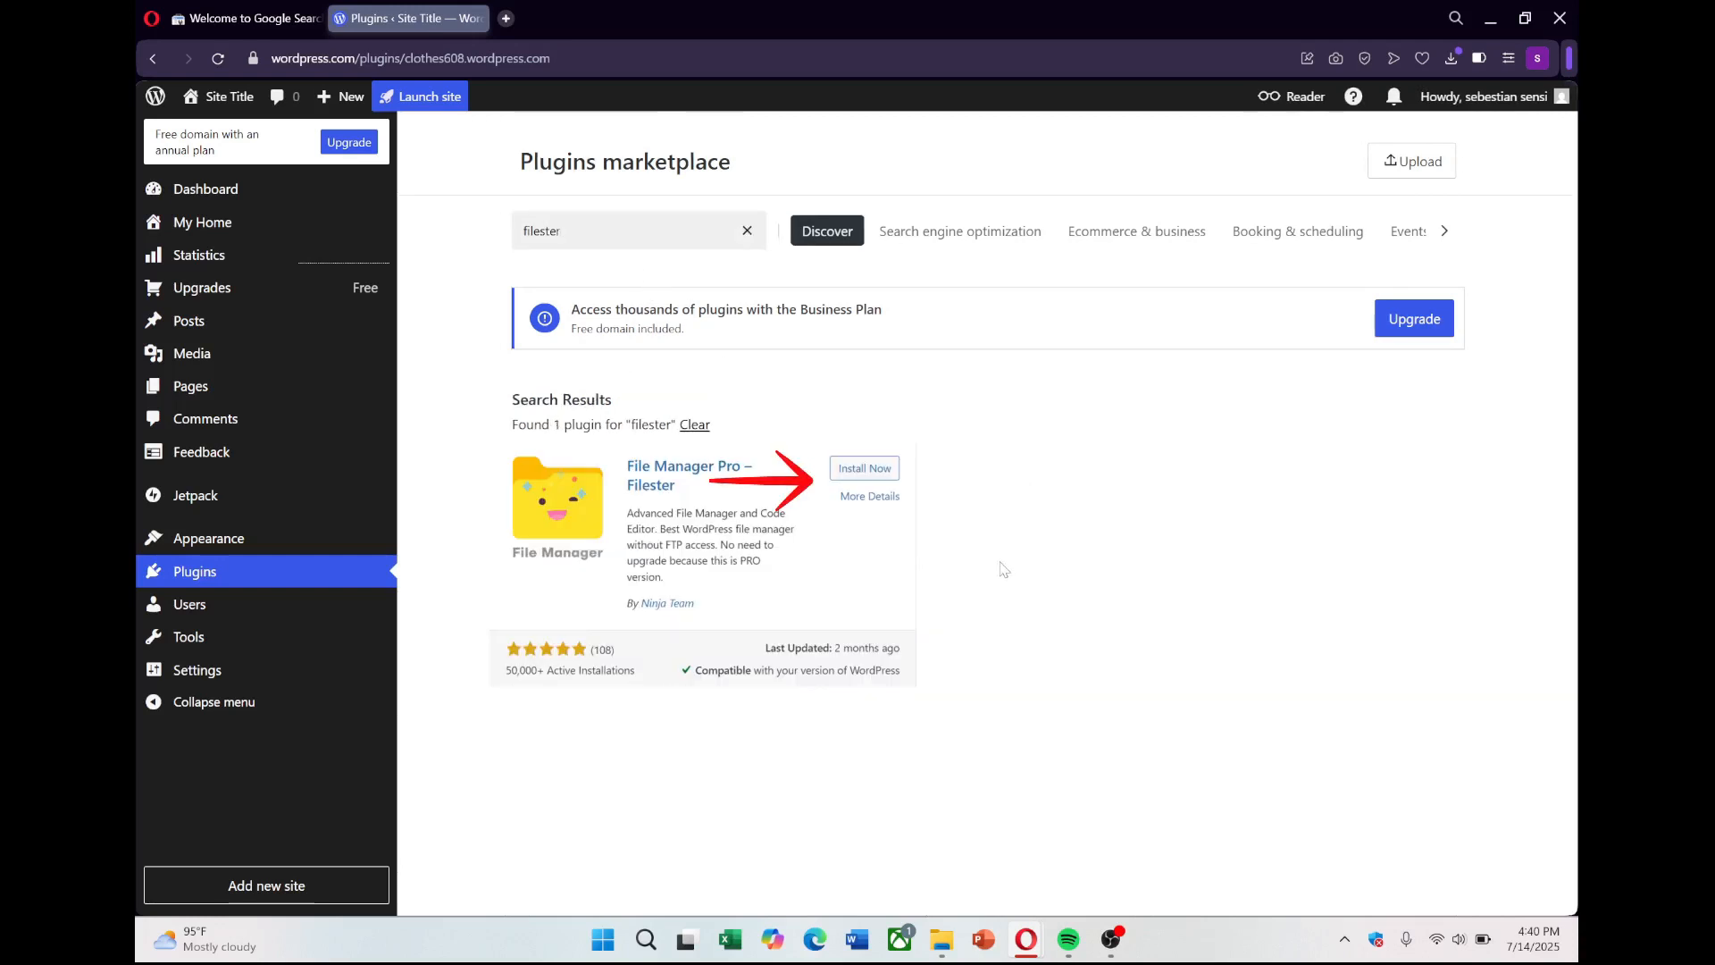
left_click(863, 468)
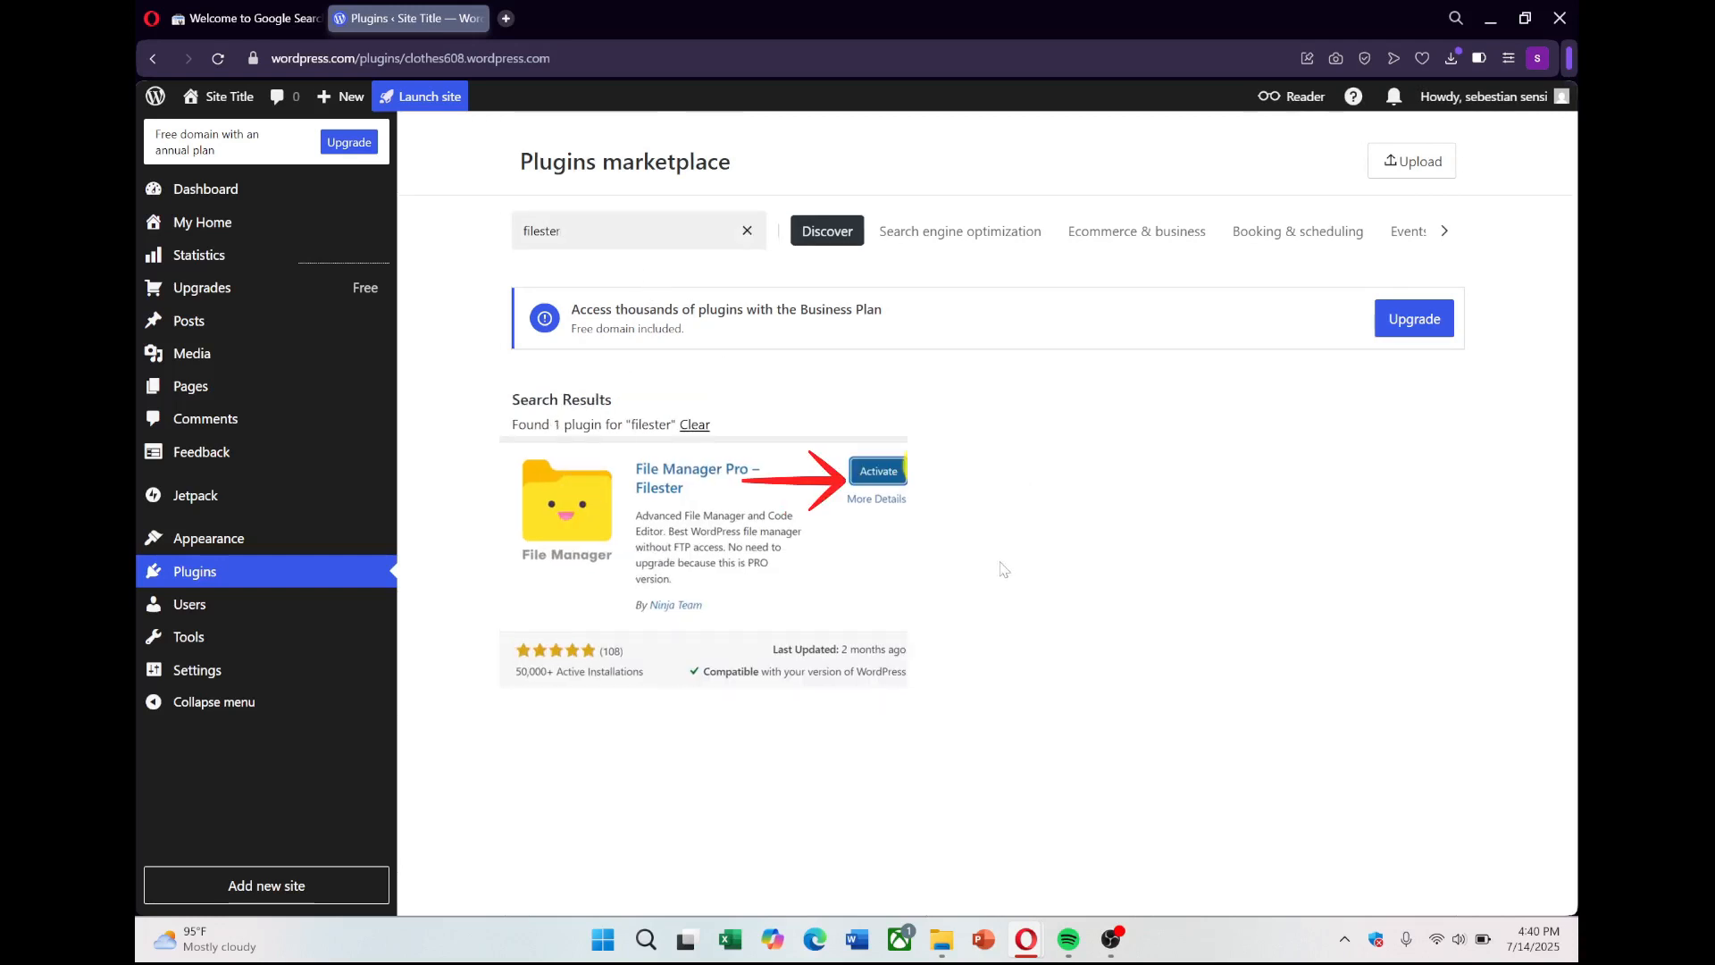
left_click(877, 471)
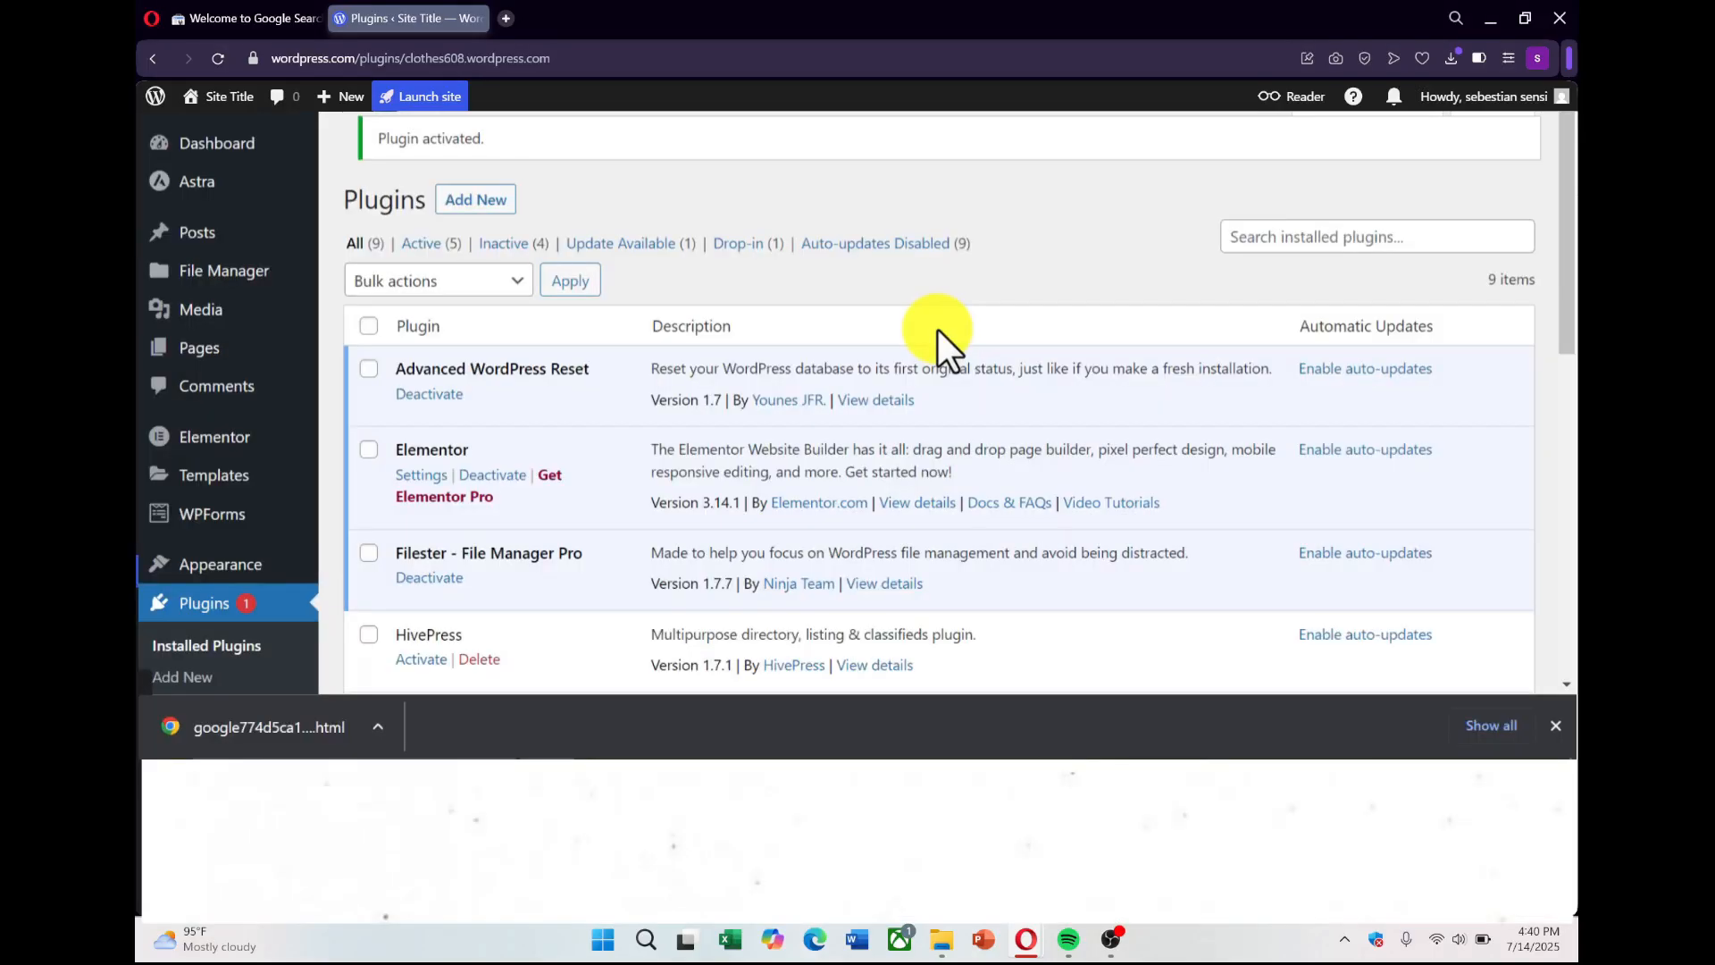
- Upload the google….html file into public_html via File Manager and return to Search Console
left_click(222, 270)
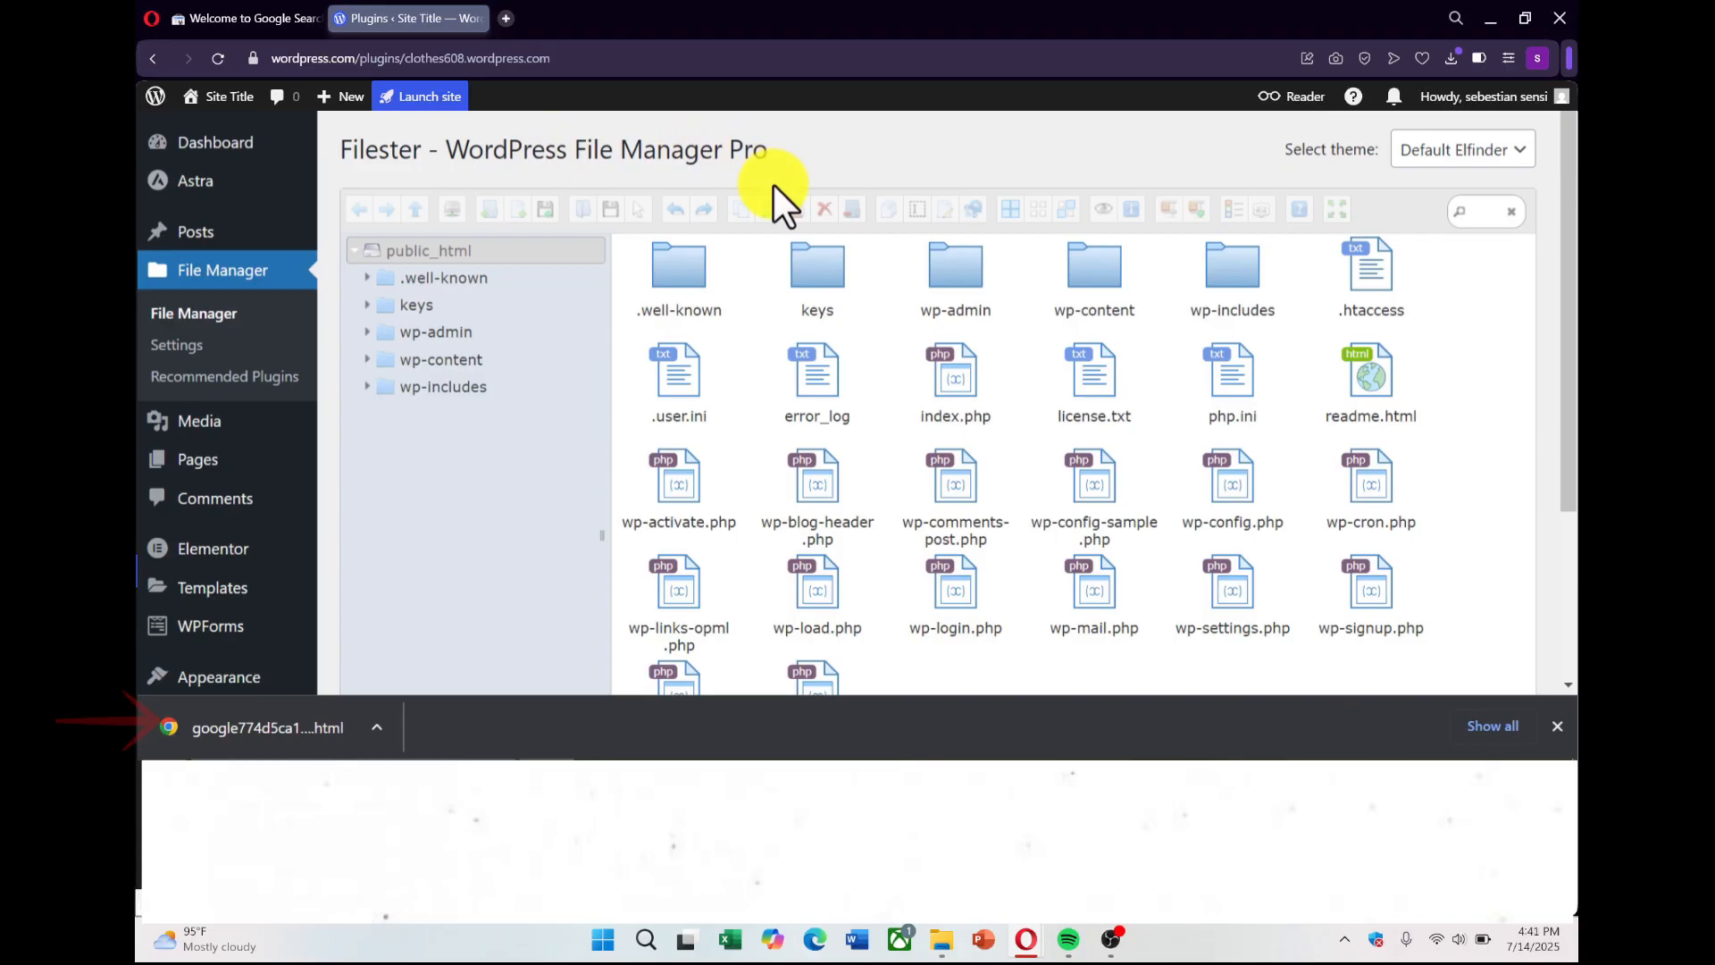
scroll("down", 3)
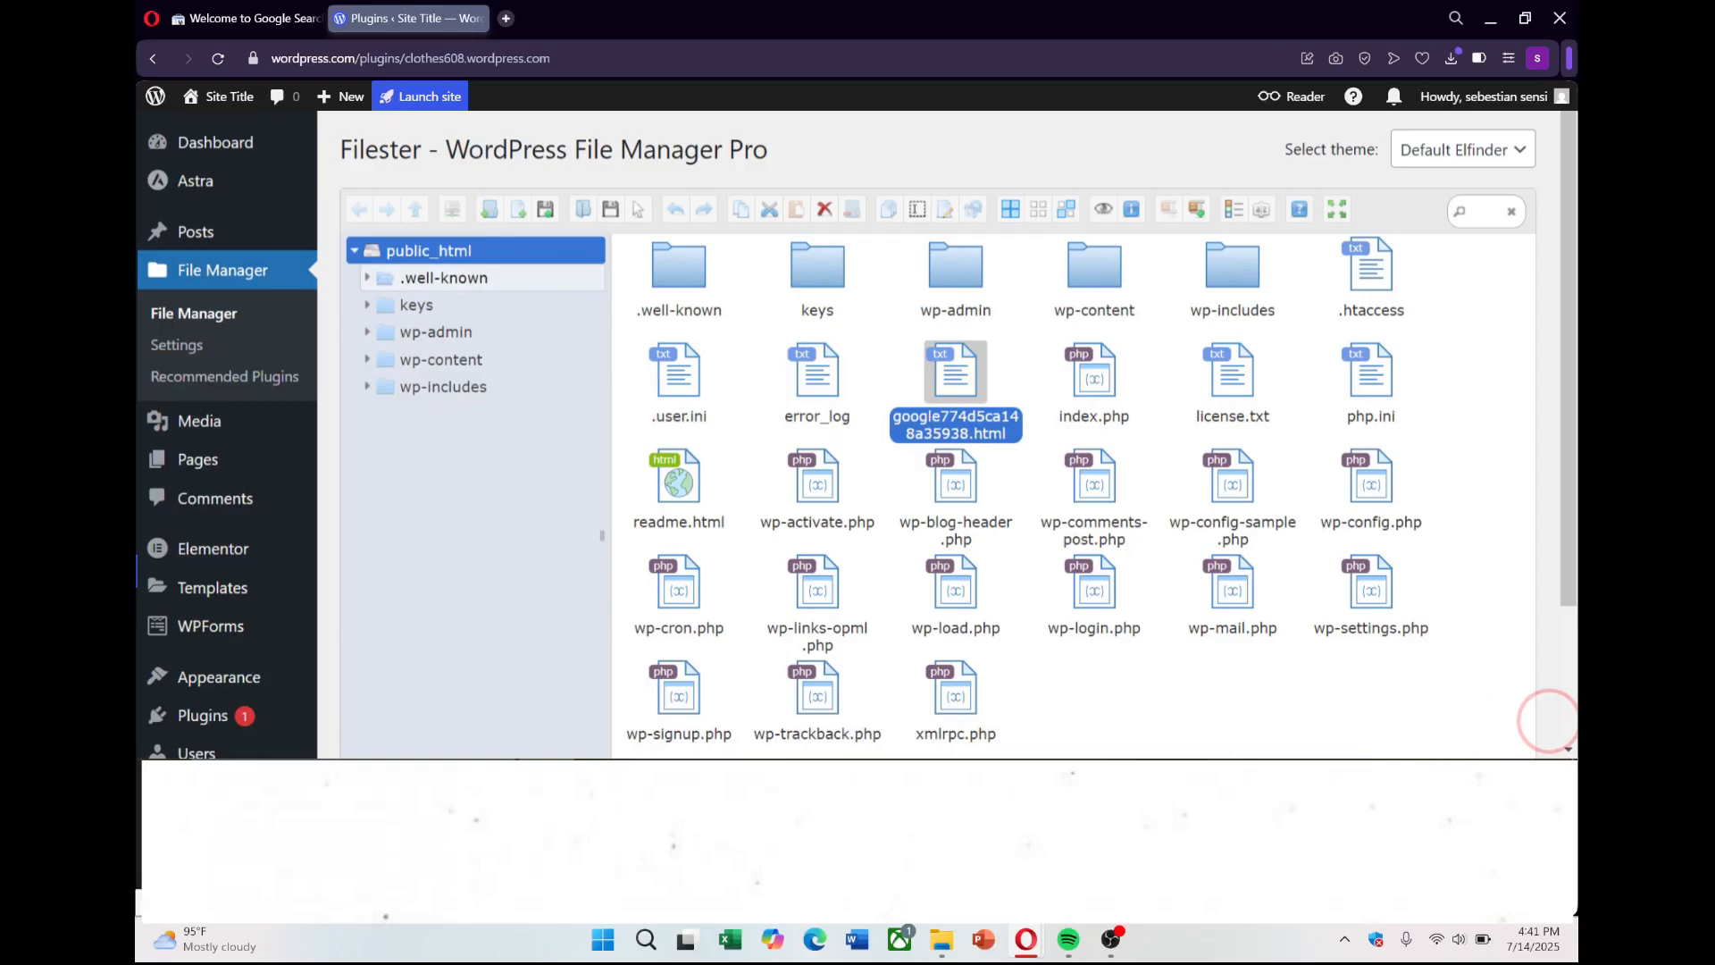
left_click(245, 19)
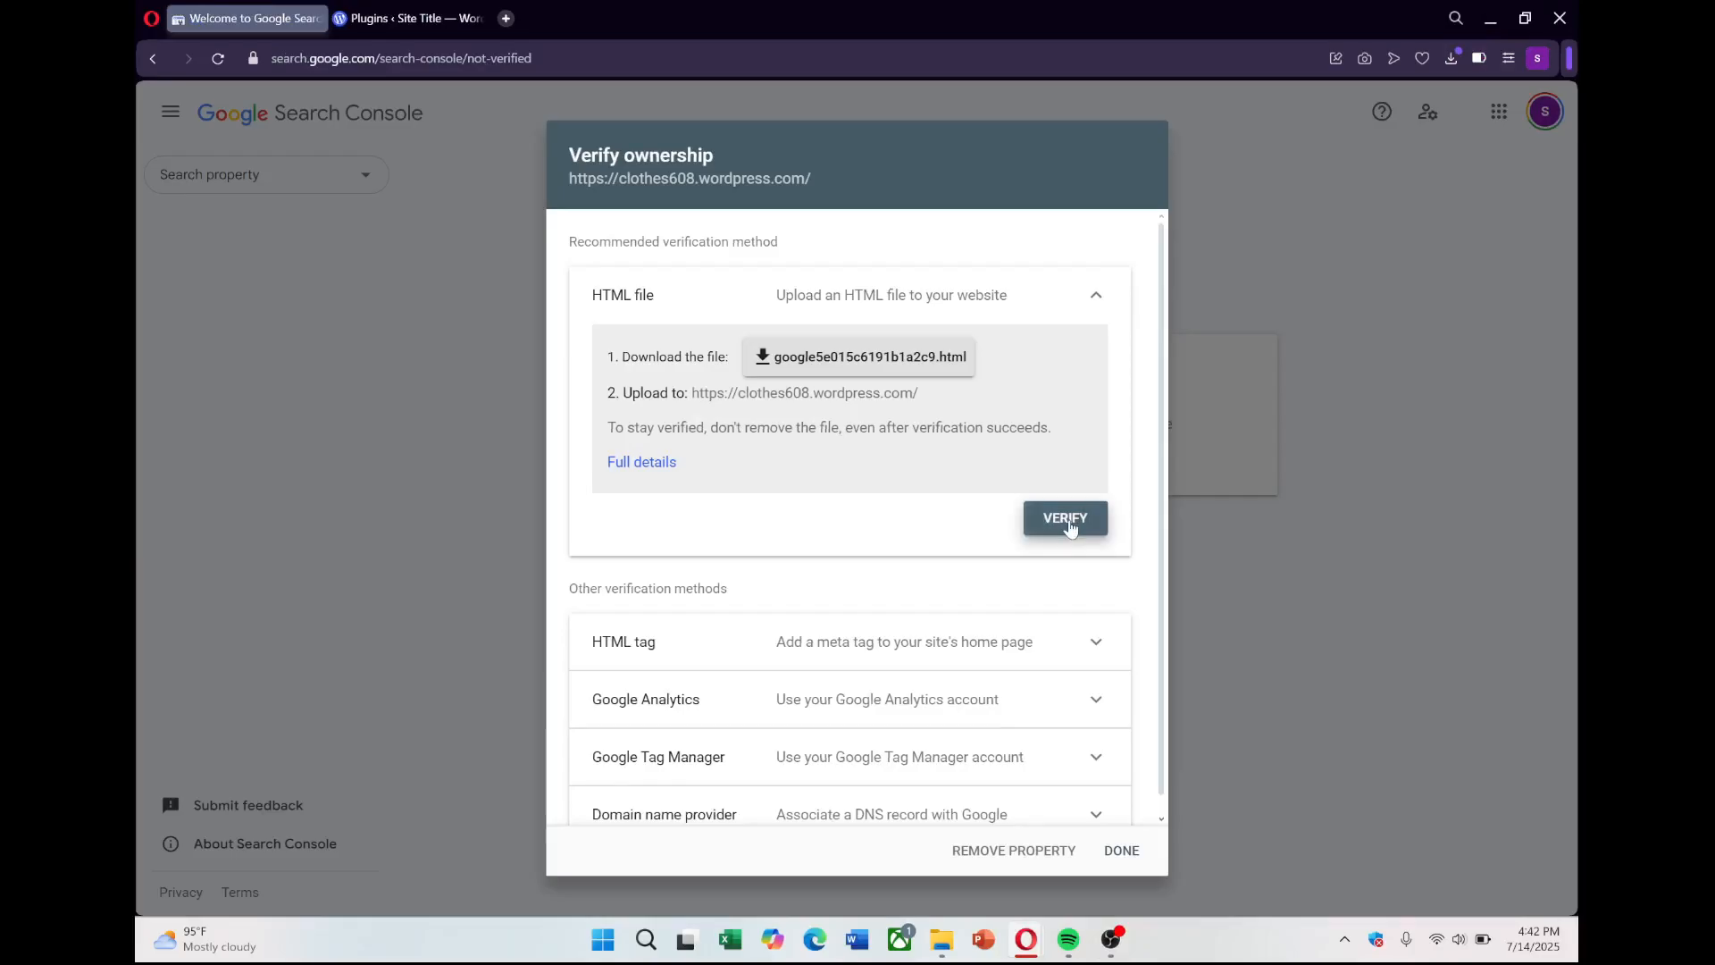
- Verify ownership with the uploaded HTML file and dismiss the Ownership verified notice
left_click(1063, 517)
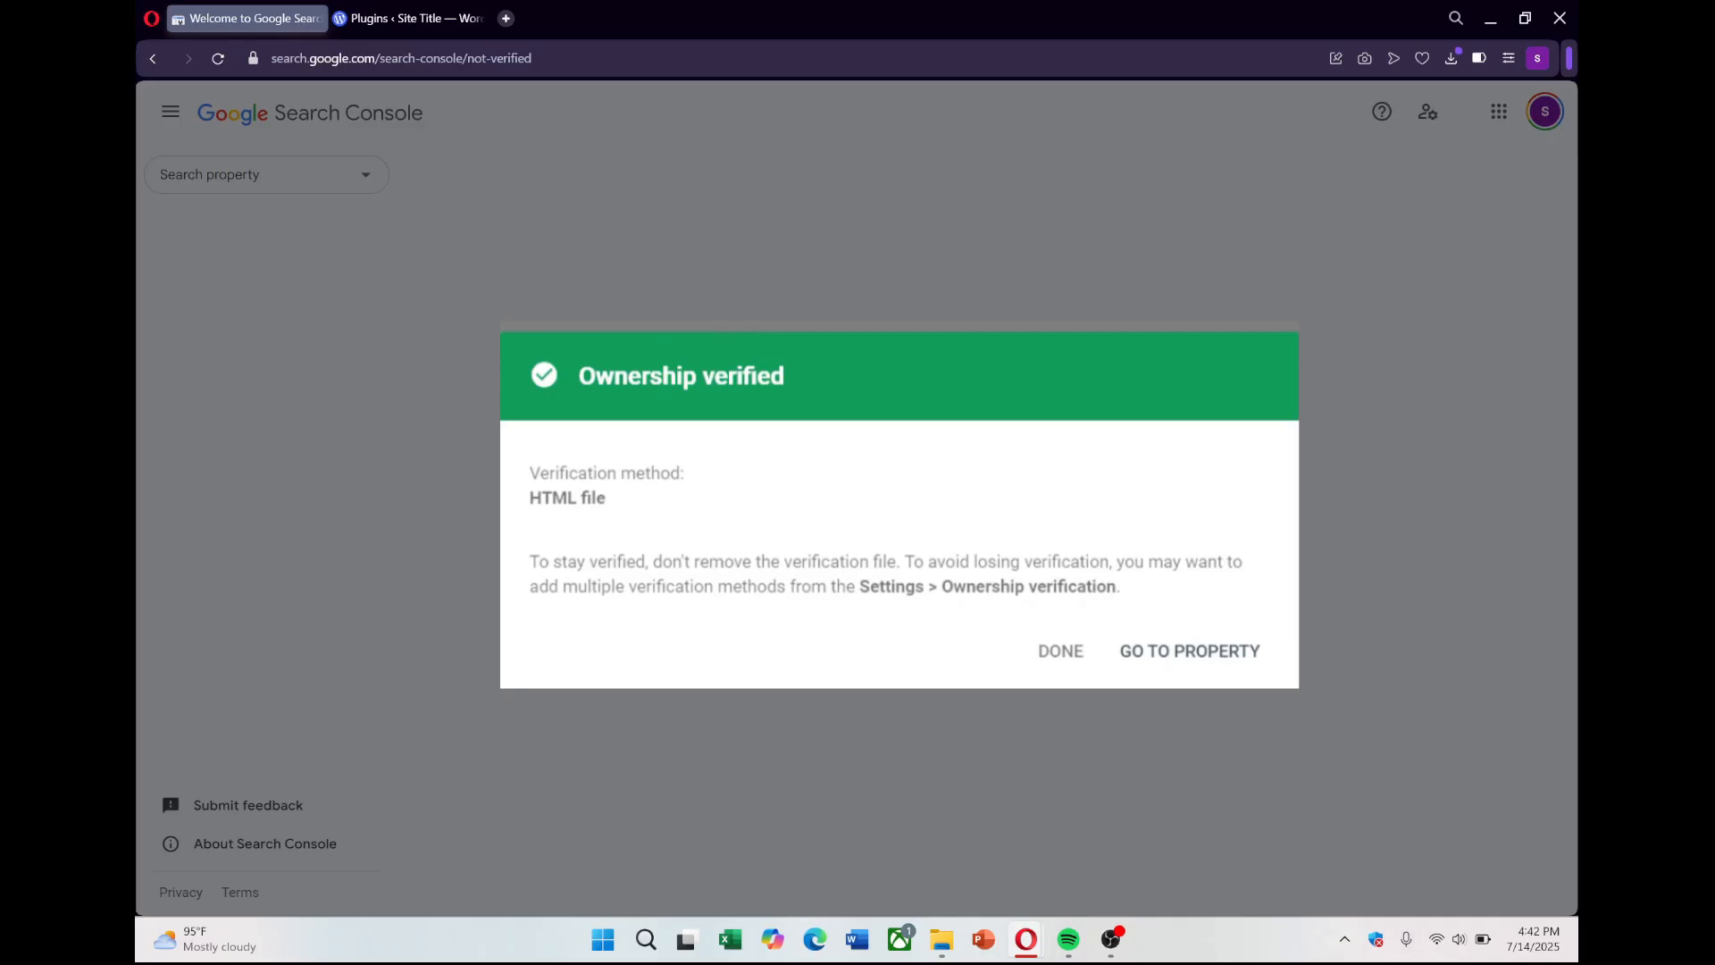
left_click(1058, 652)
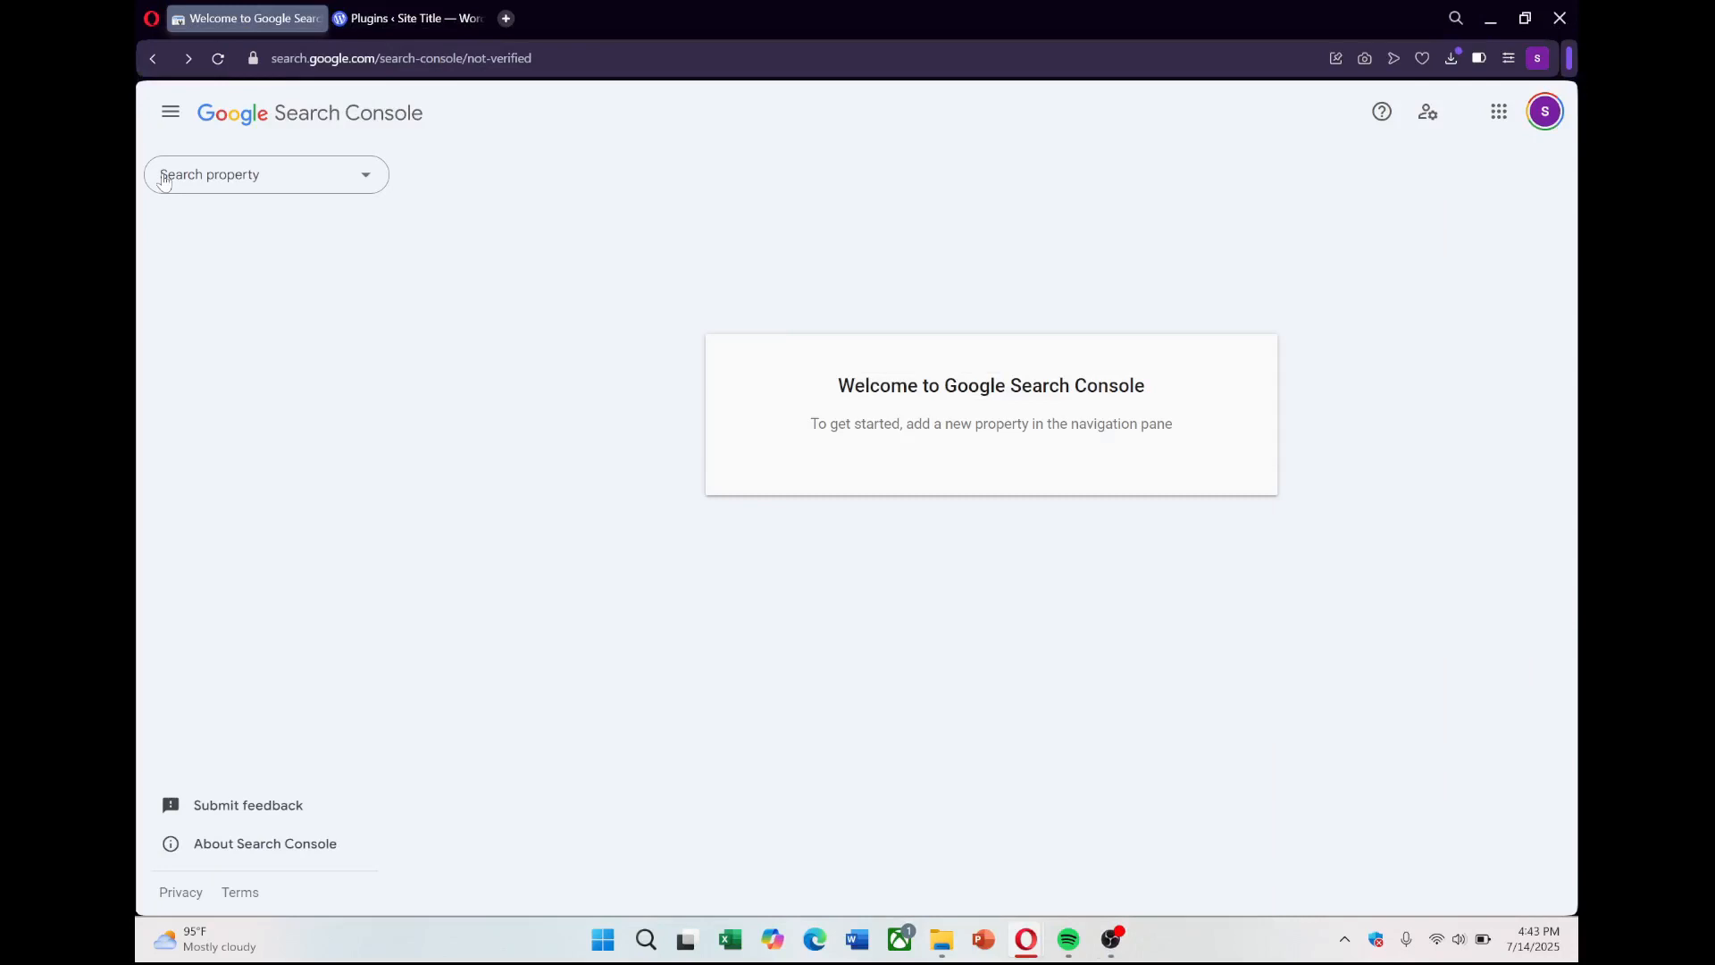
- Cancel the property-type dialog, toggle the navigation pane, and return to the WordPress site tab
left_click(266, 174)
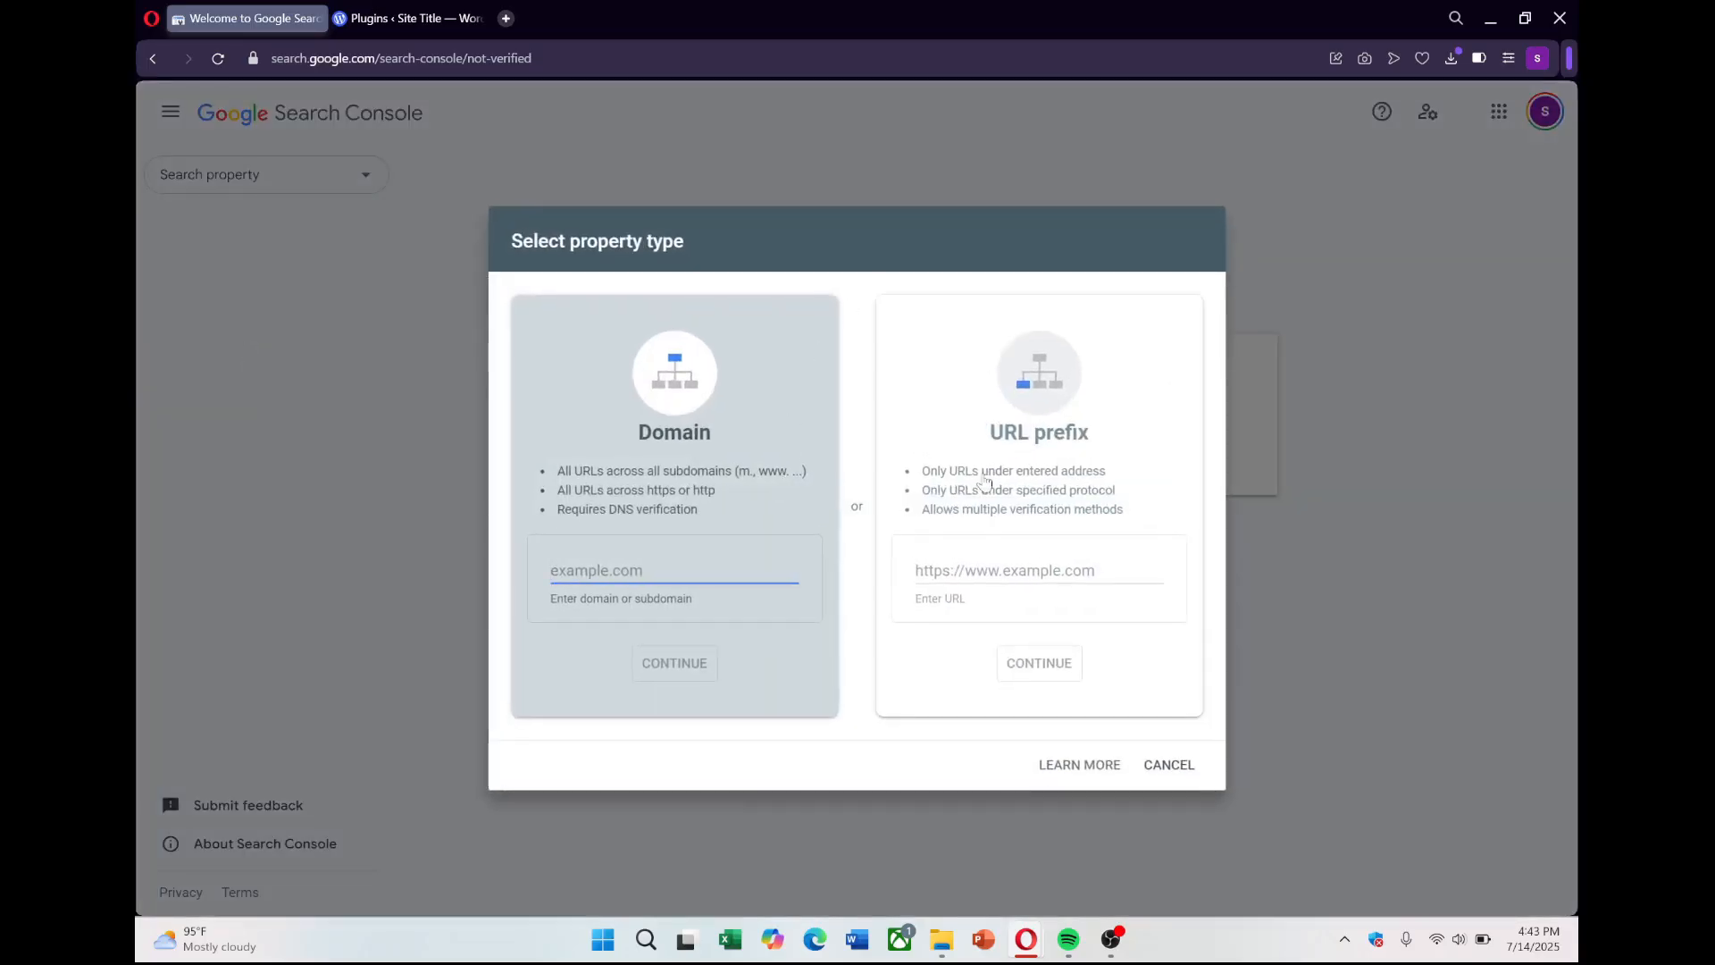
left_click(1168, 764)
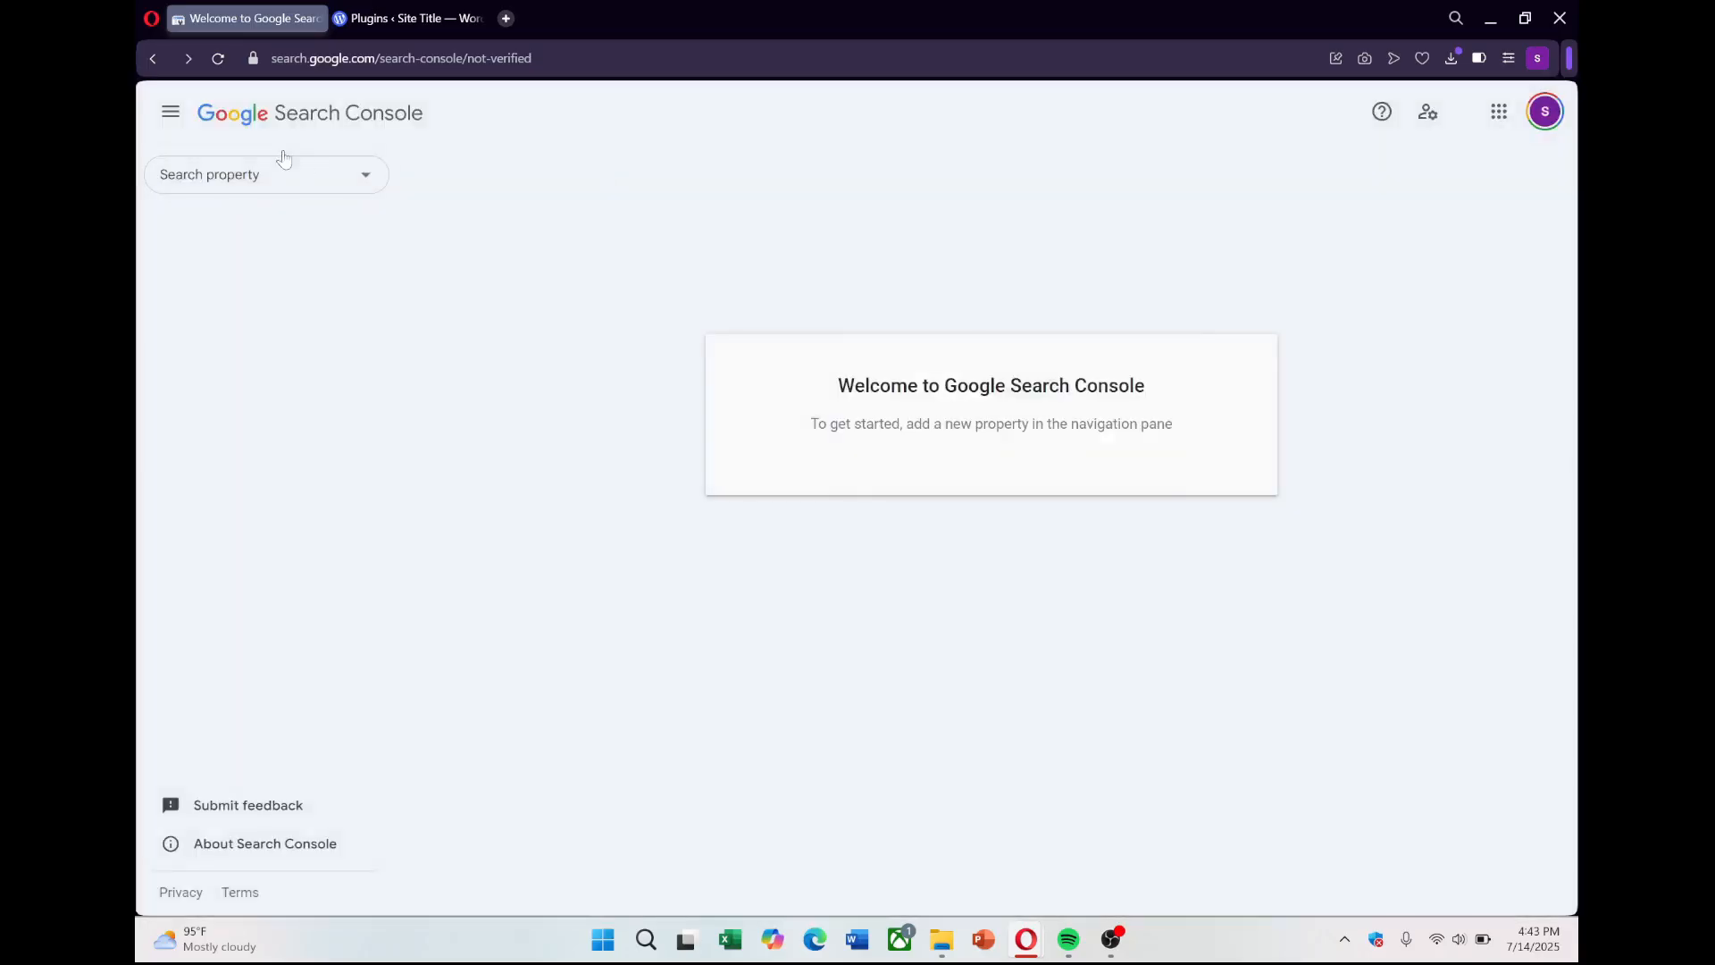
left_click(169, 111)
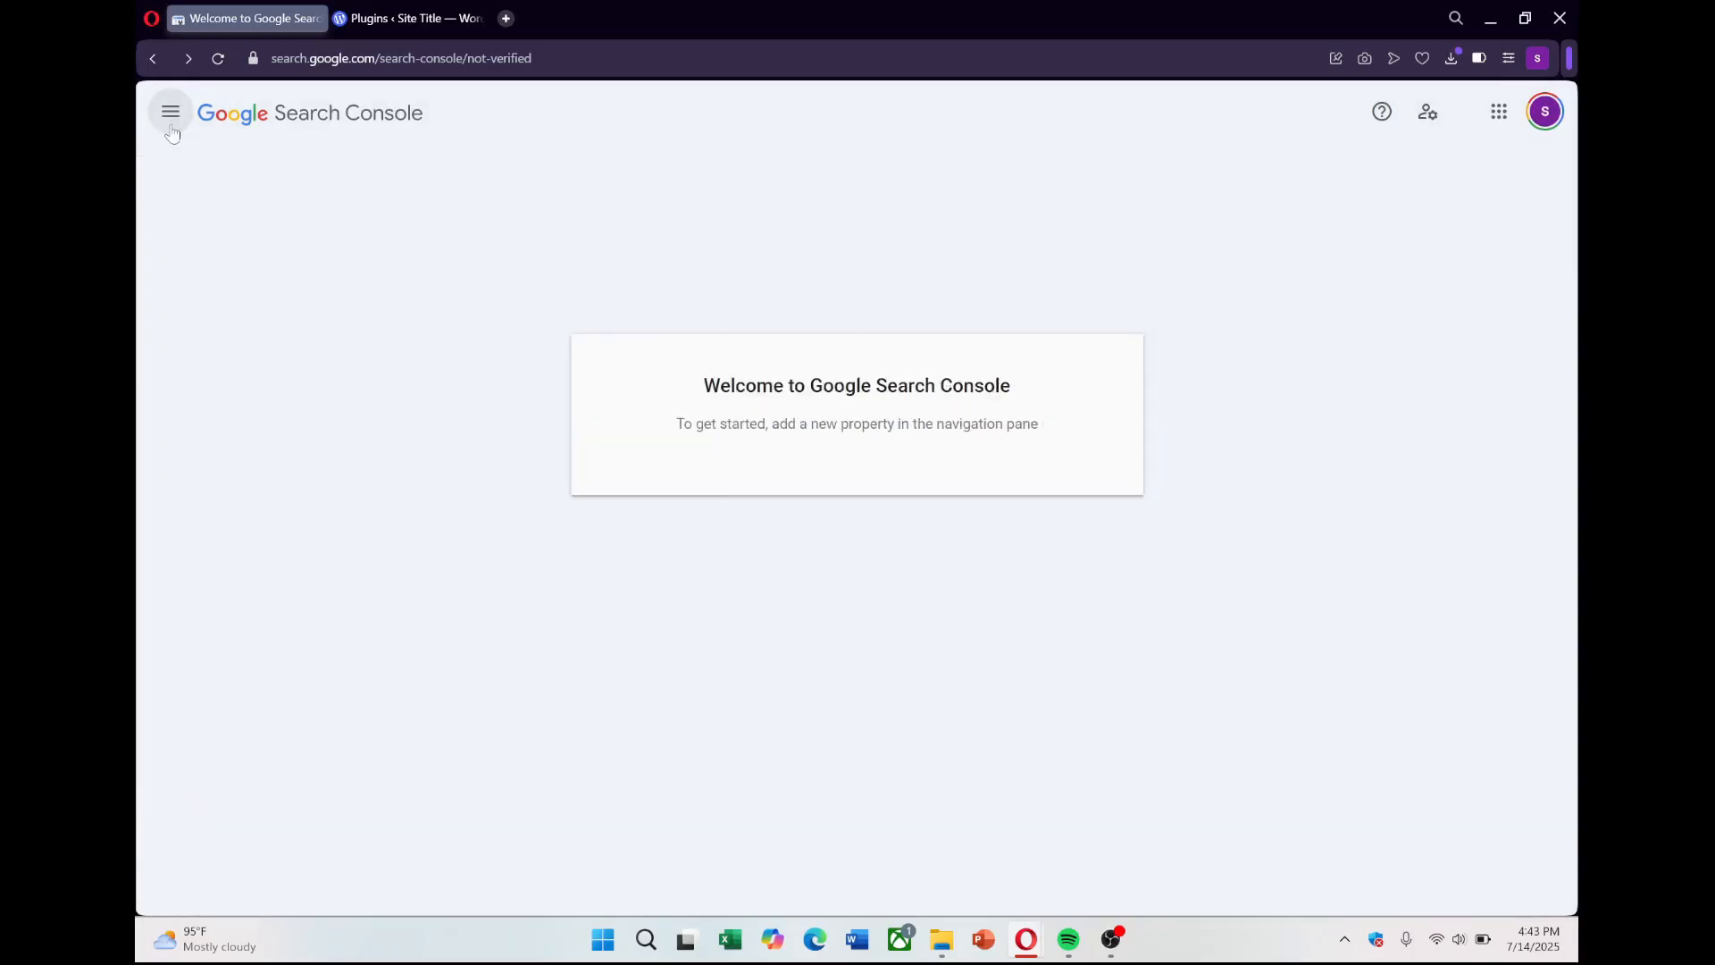
left_click(170, 112)
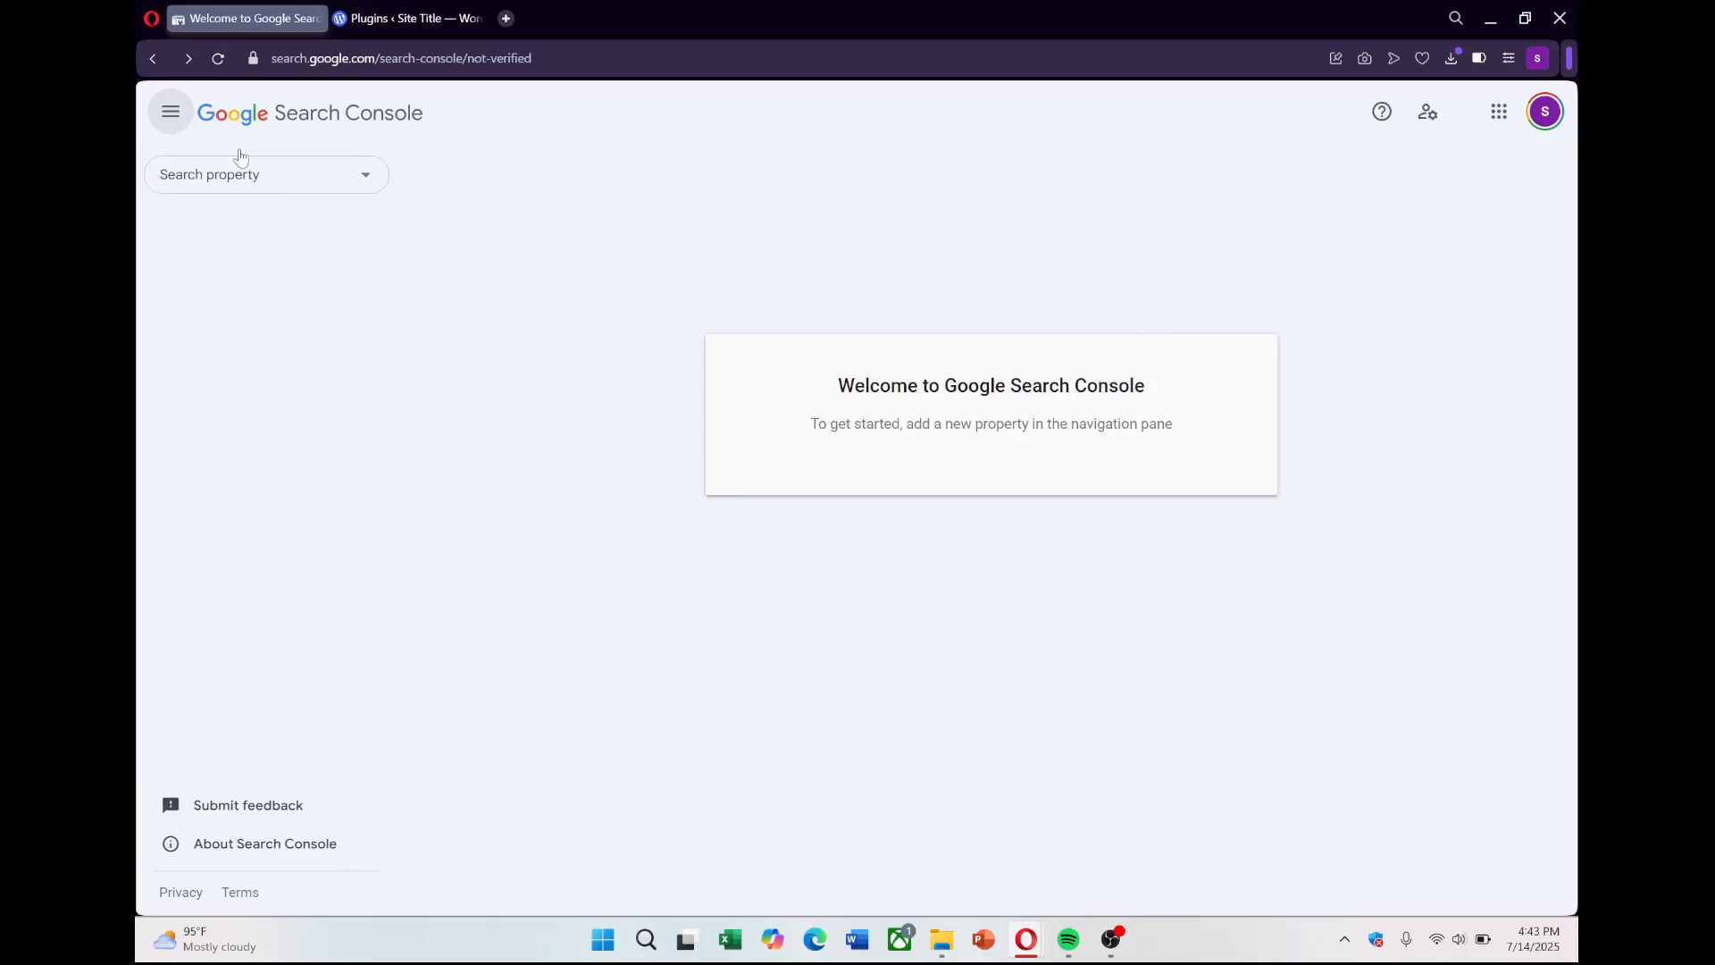
mouse_move(805, 339)
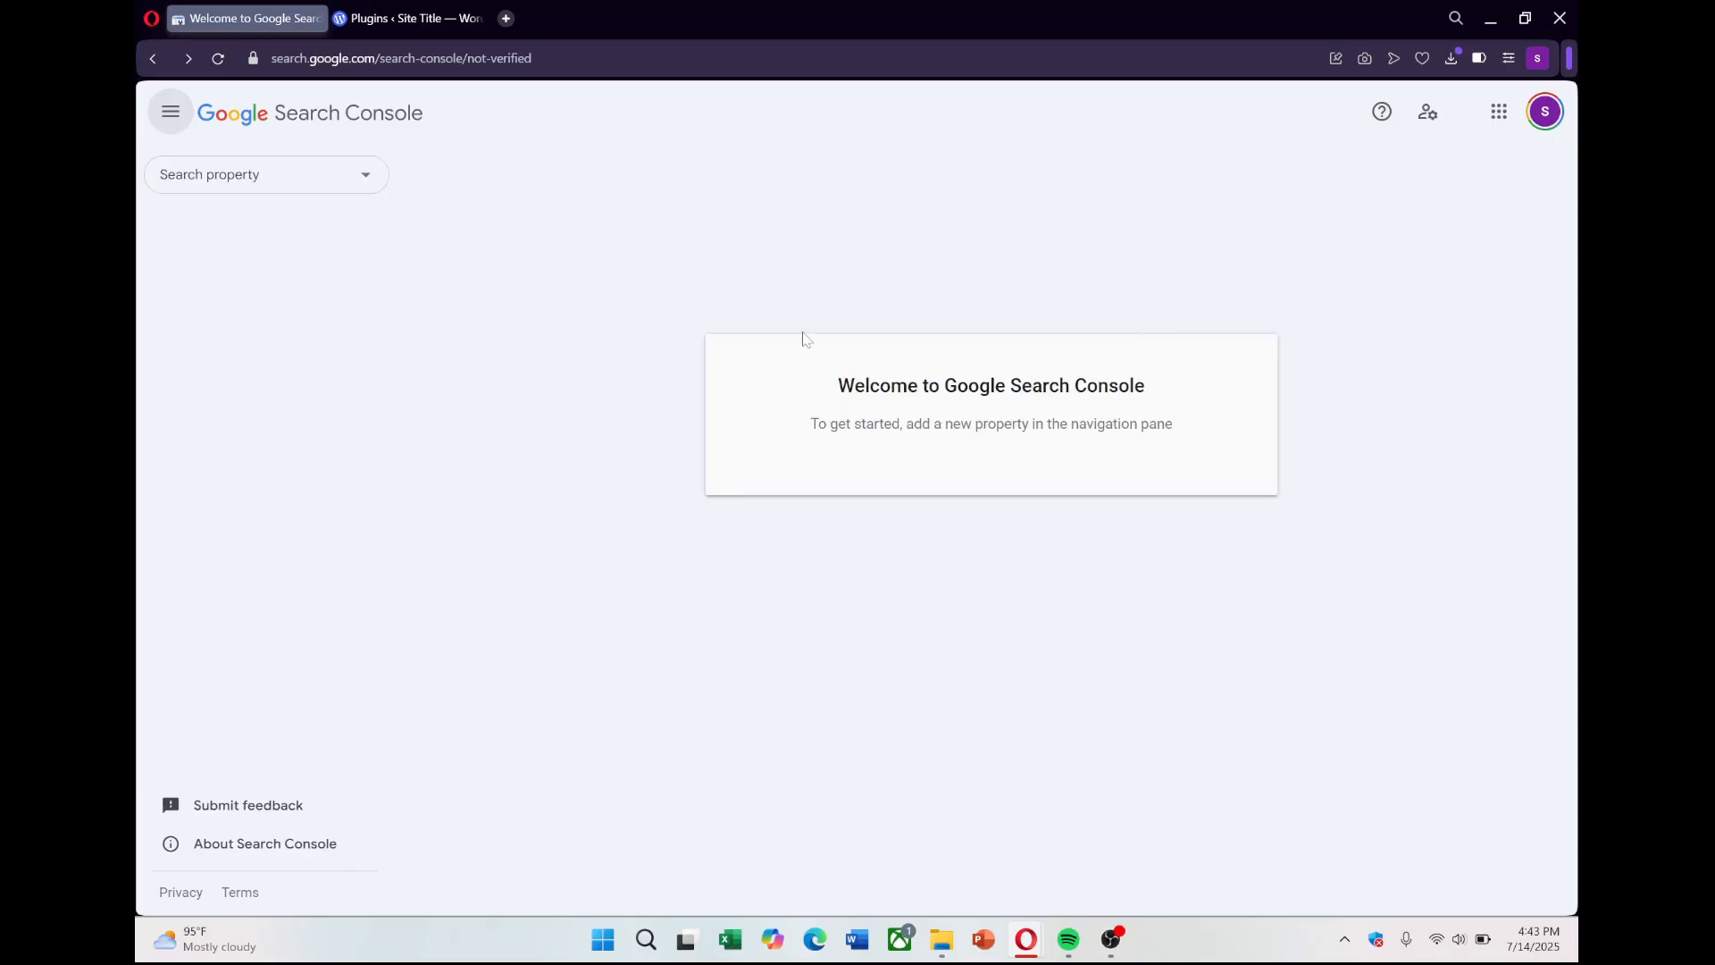
left_click(408, 18)
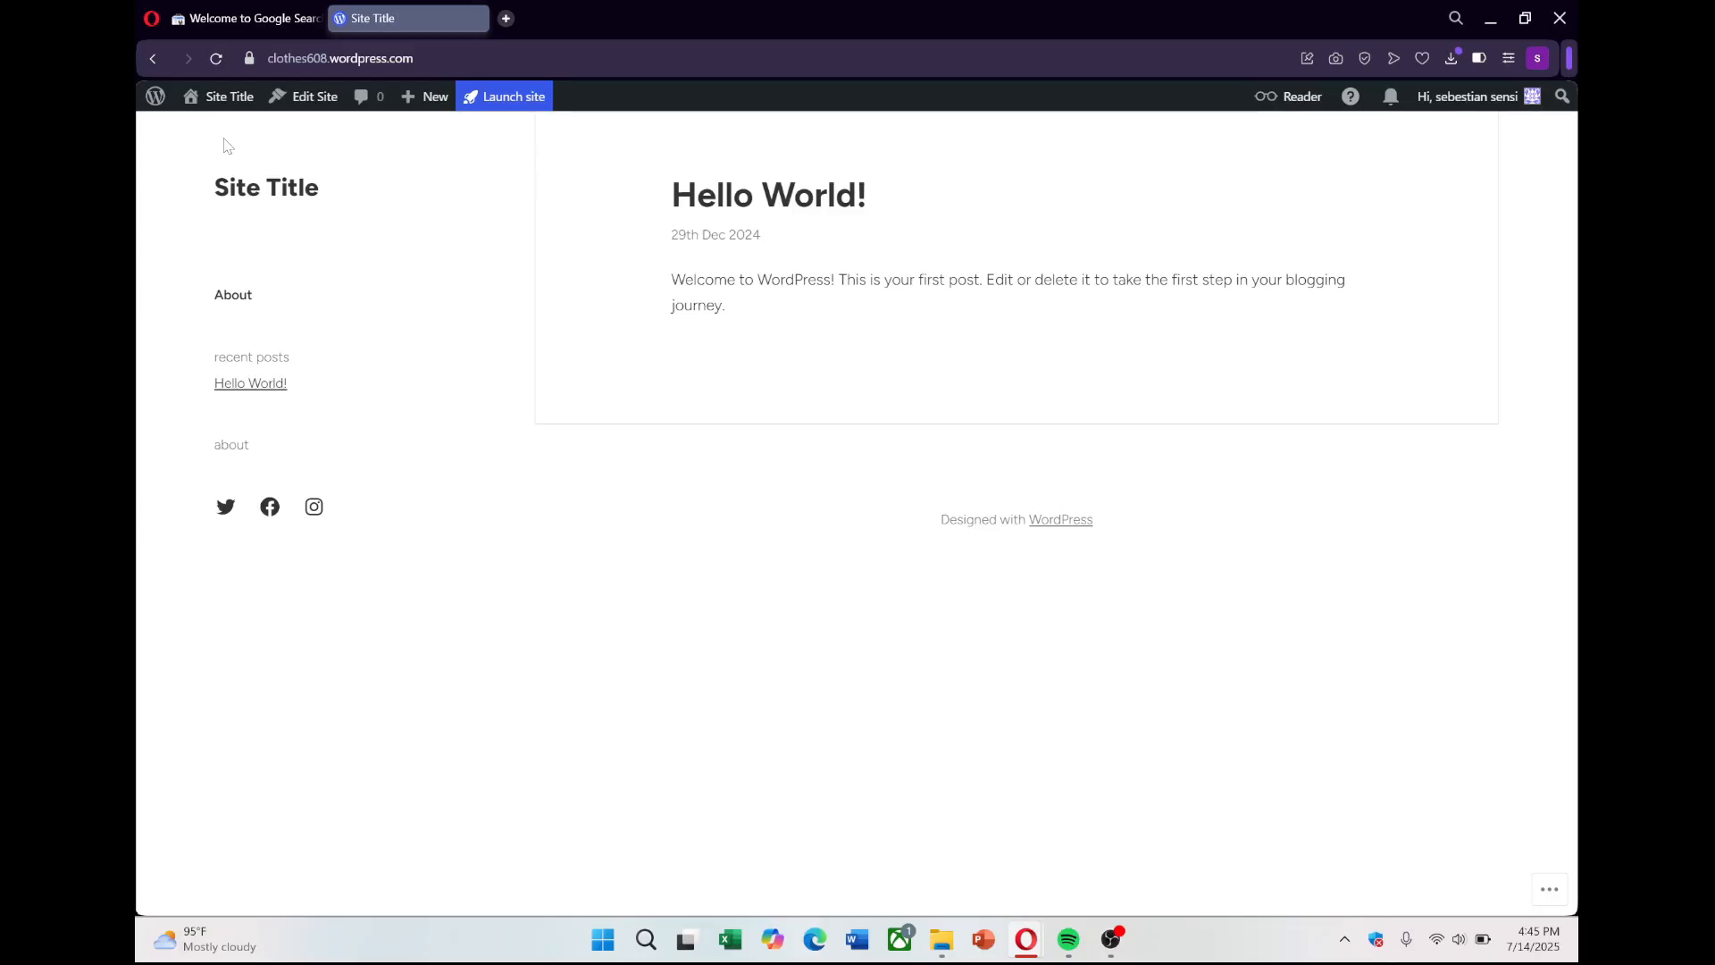
- Append /sitemap.xml to the site address to view the sitemap
type("/sitemap")
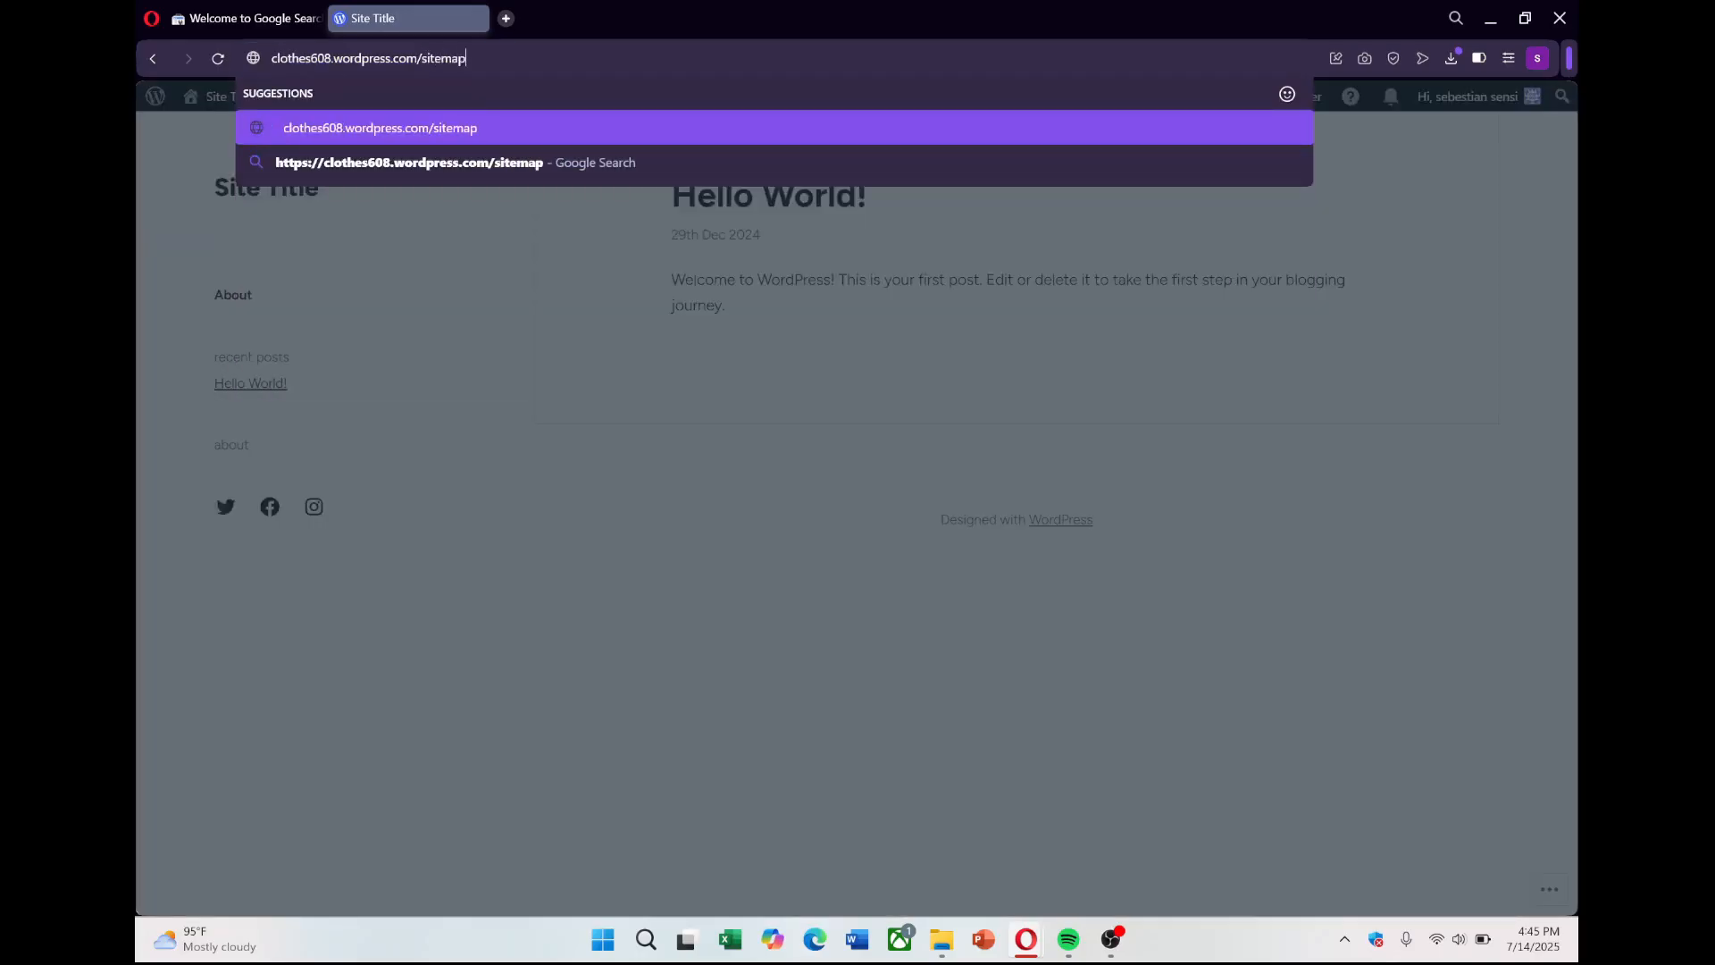
type(".xm")
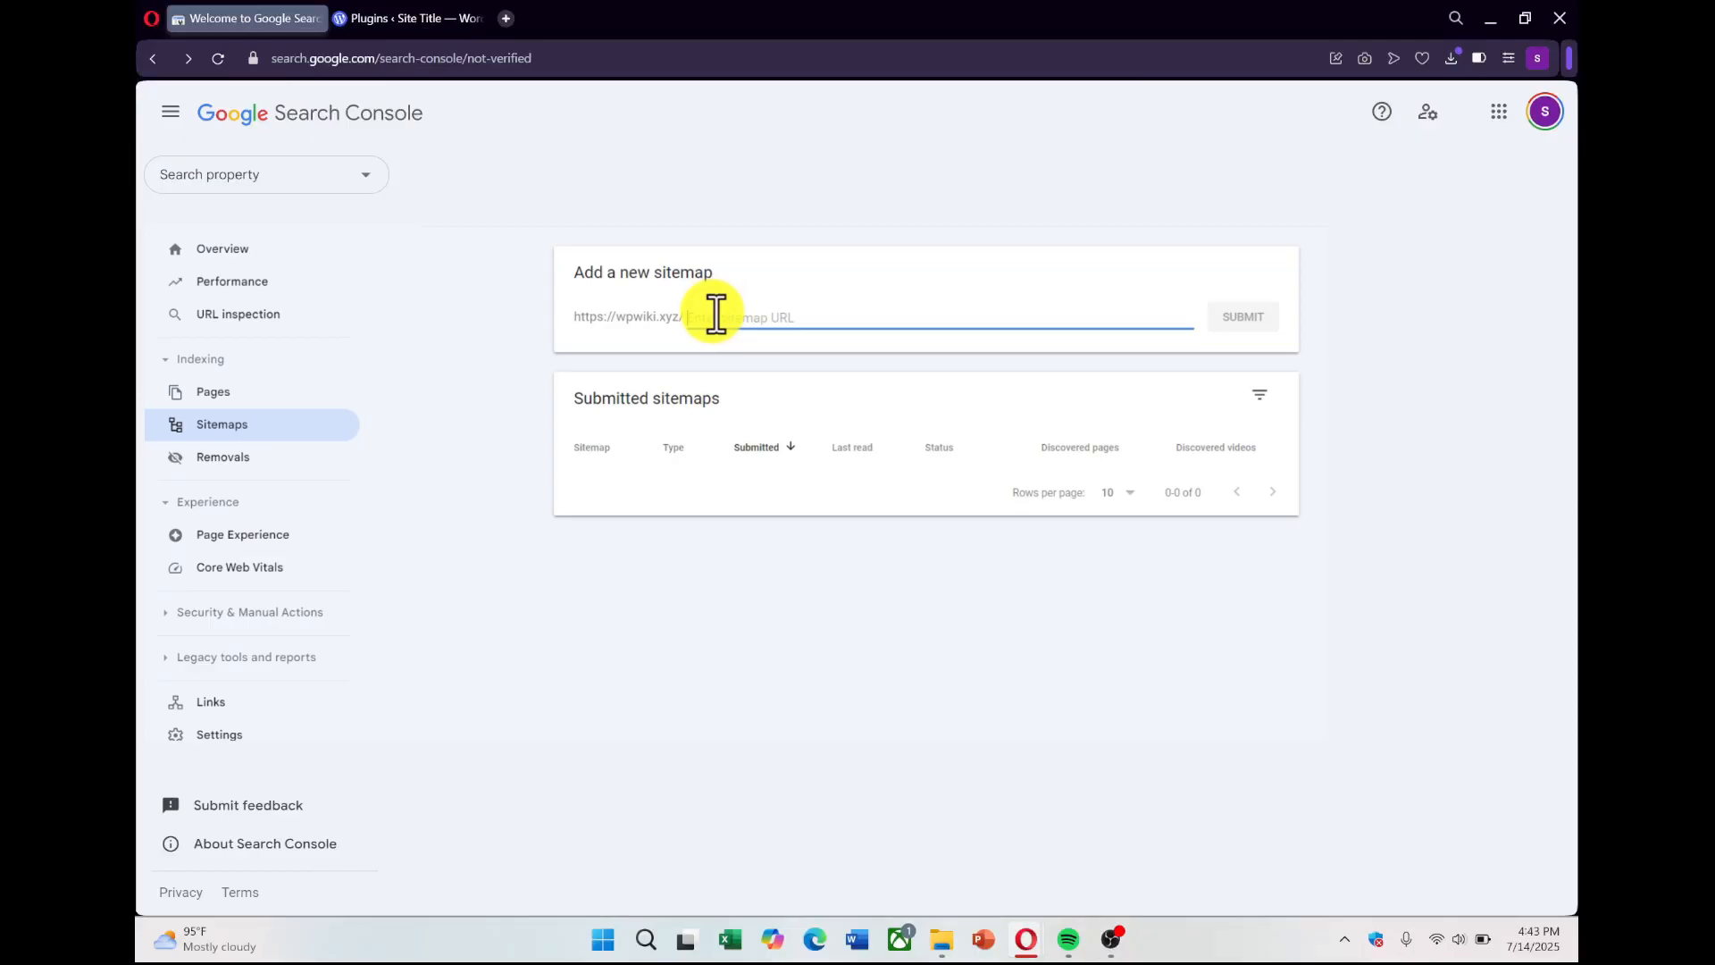
- Submit sitemap.xml and open its row to list author, category and page sitemaps
left_click(1243, 316)
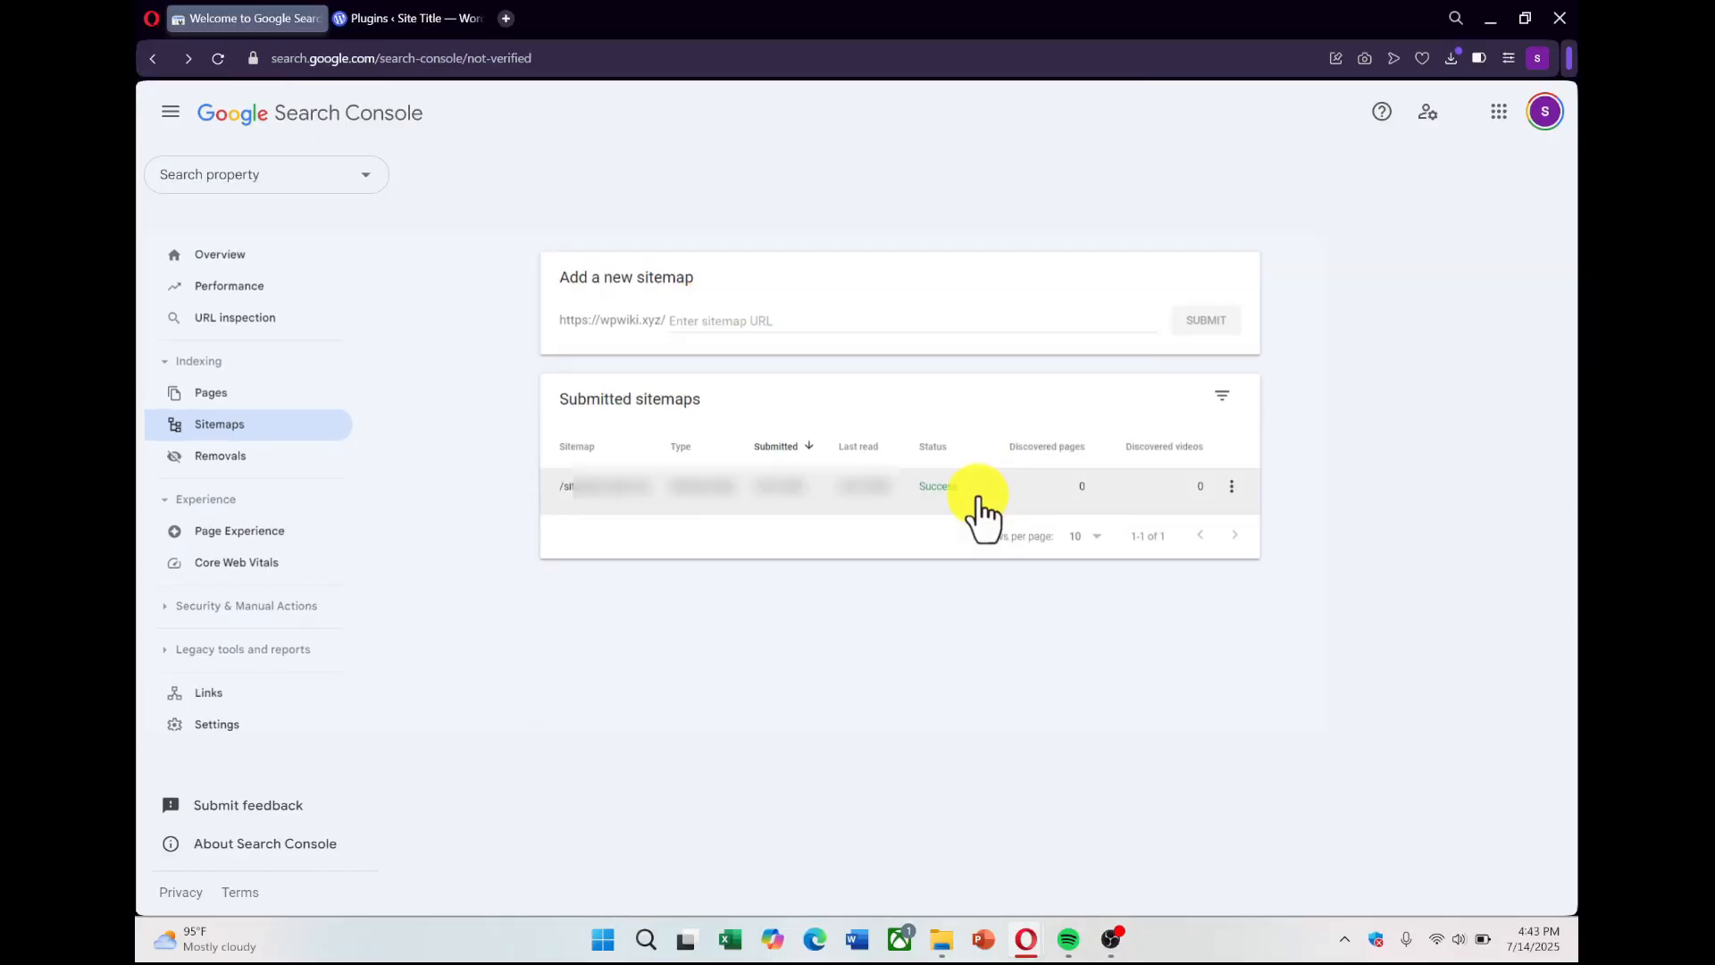
left_click(935, 486)
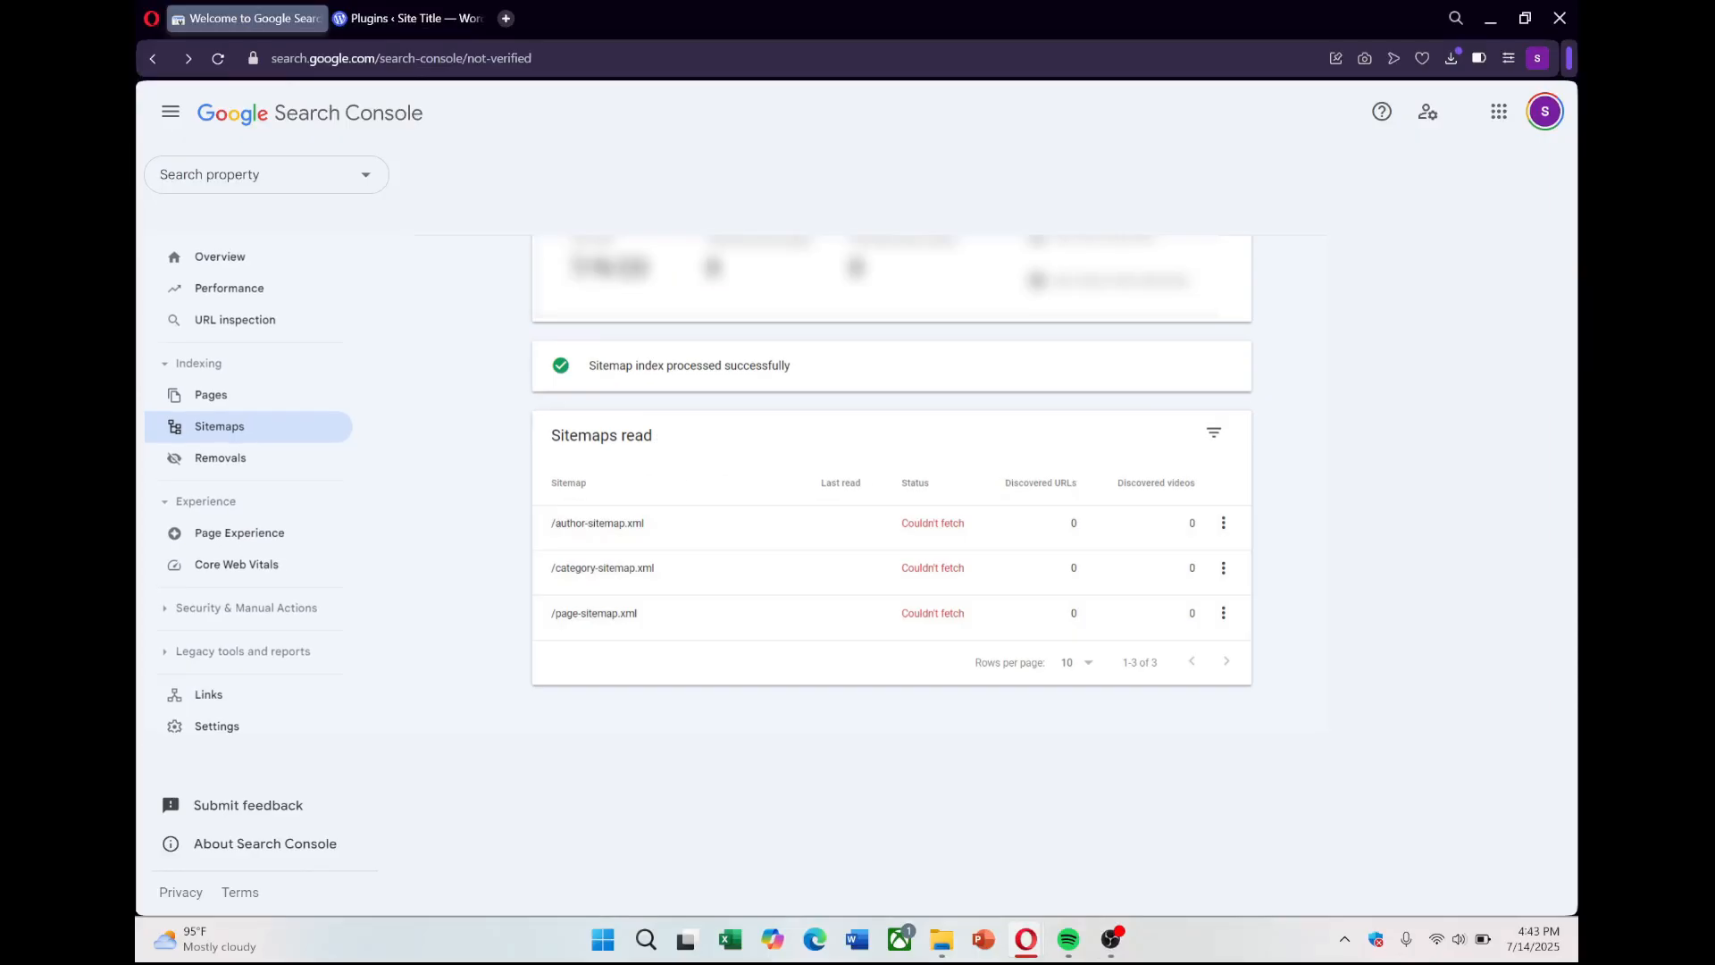